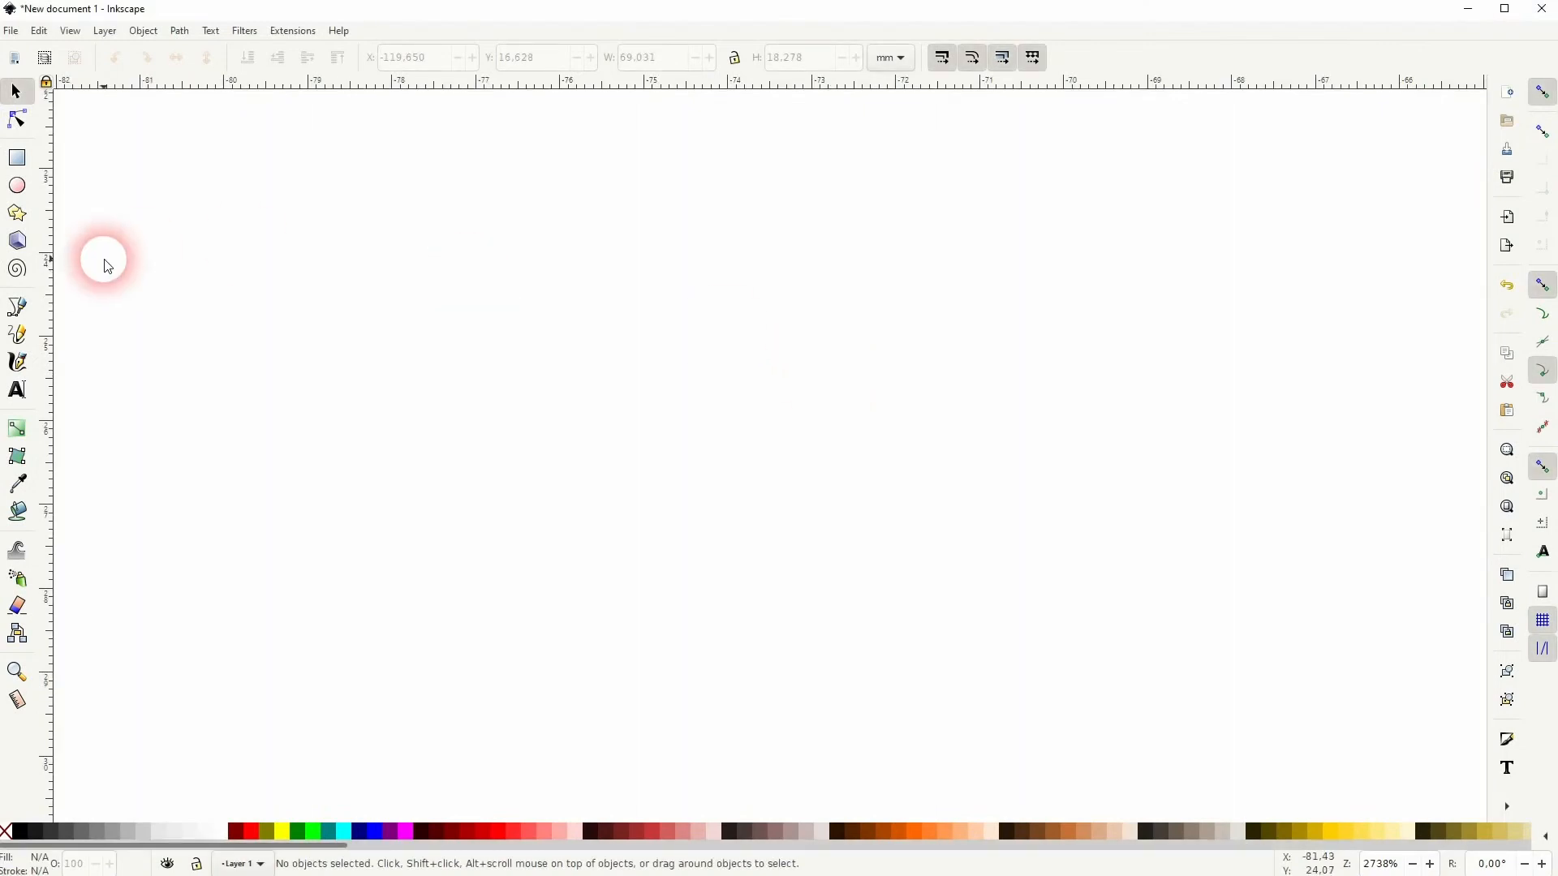
- Start a straight line with the pen tool on the blank canvas
left_click(18, 307)
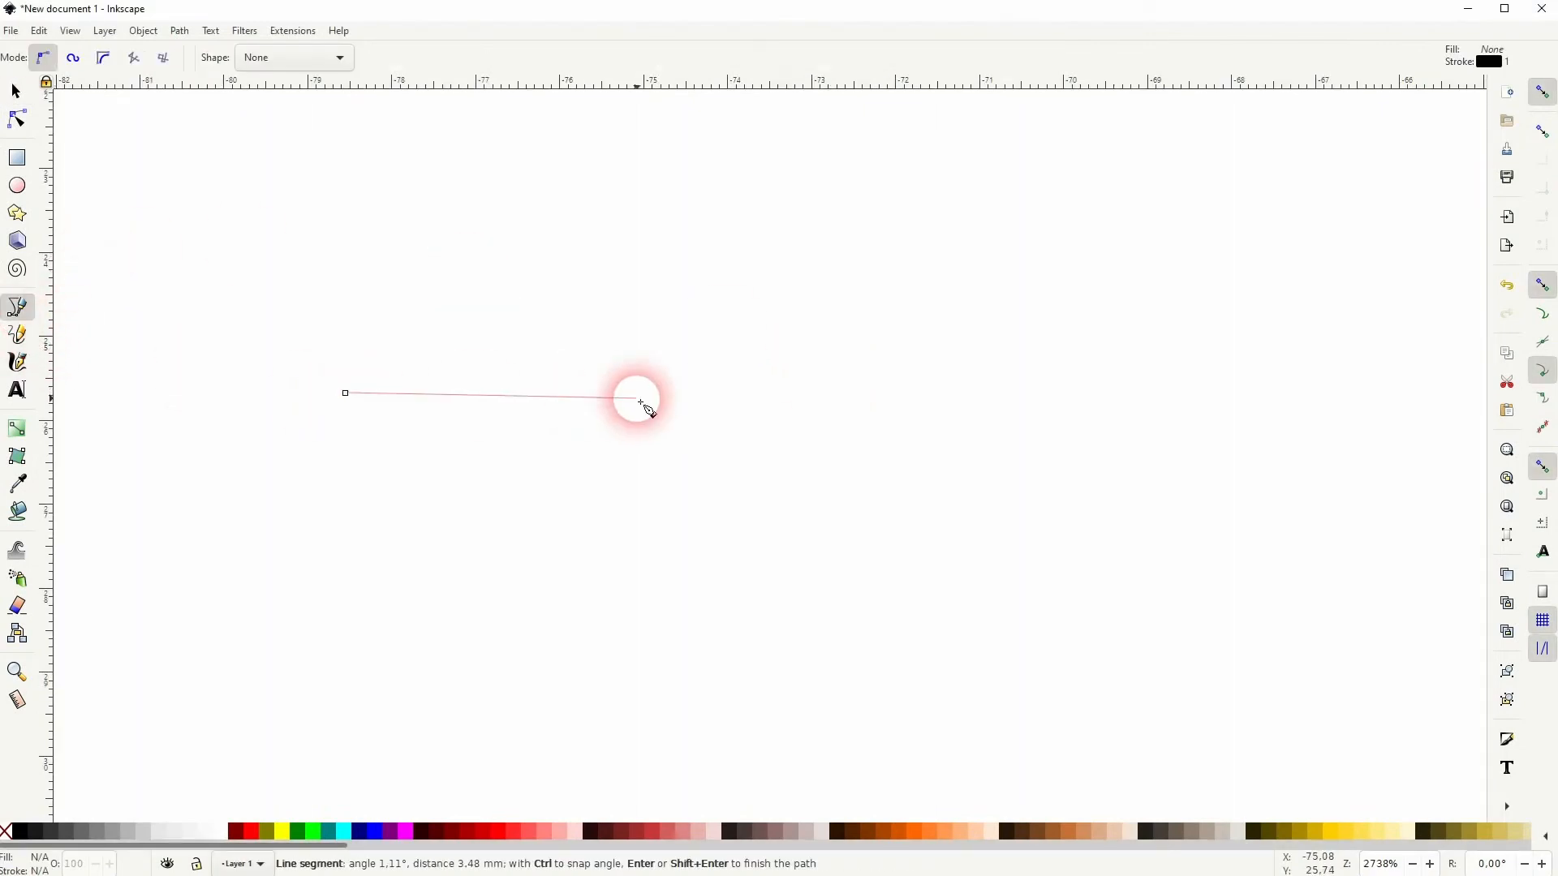
mouse_move(591, 399)
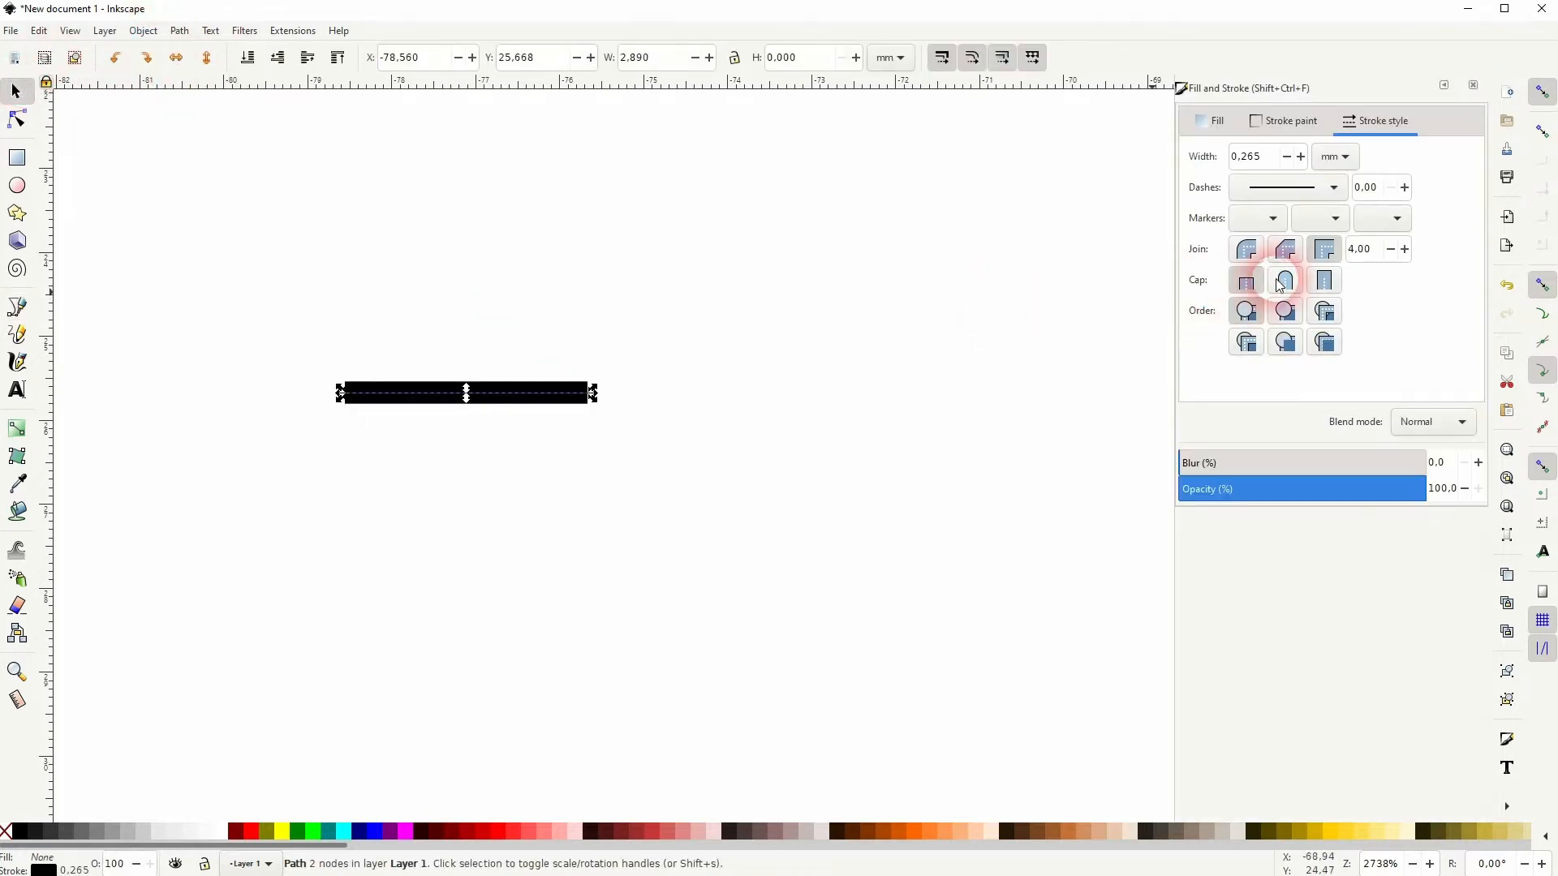
- Give the line an arrowhead end marker and a 0.100 mm stroke width, then deselect it
left_click(1292, 120)
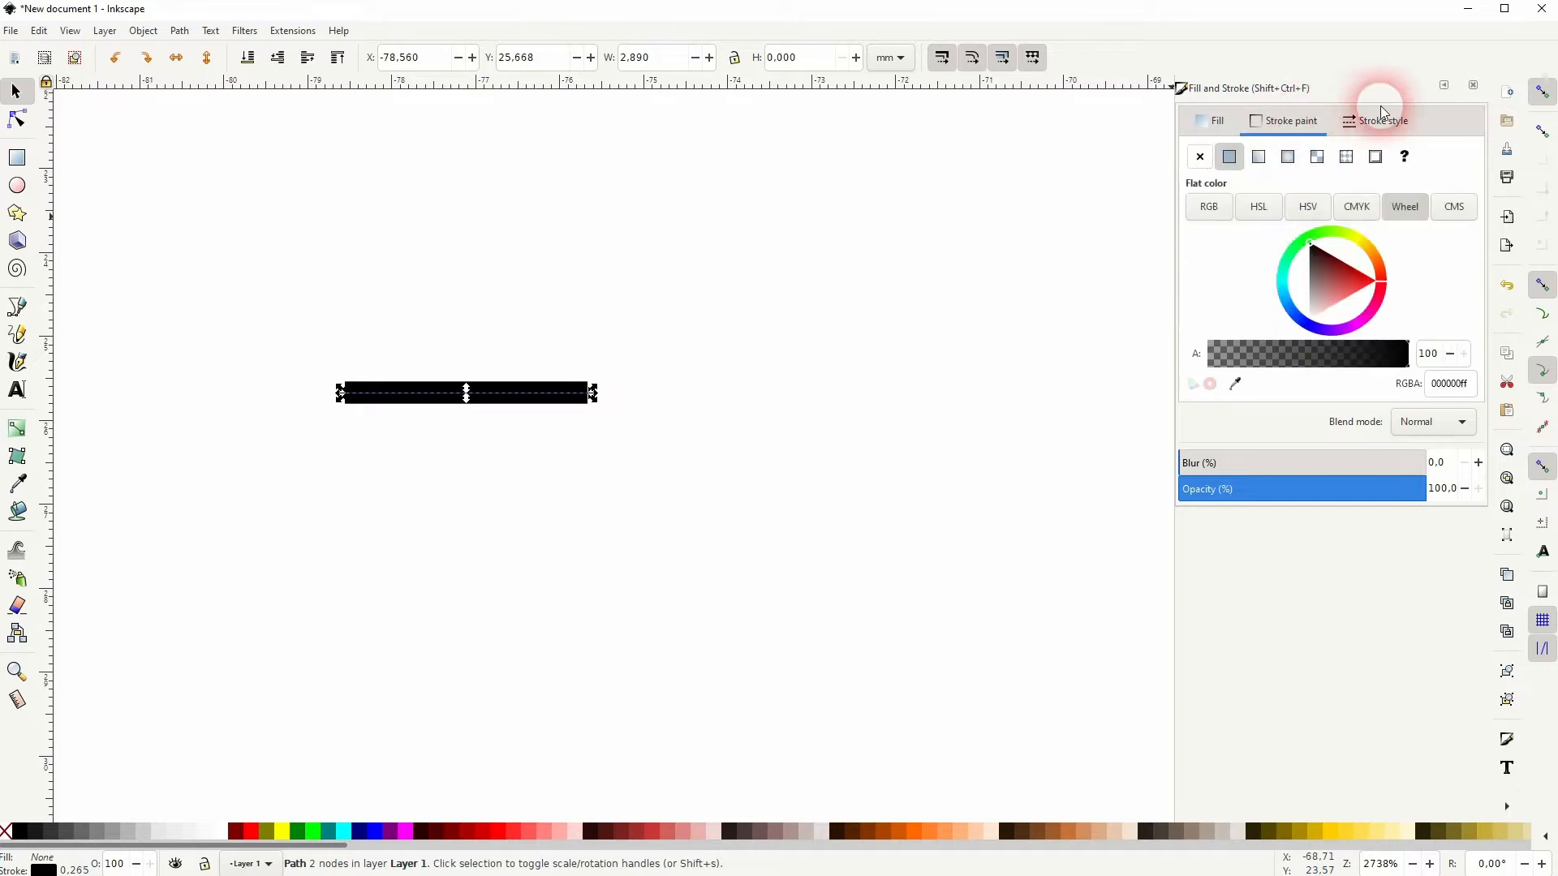
left_click(1382, 120)
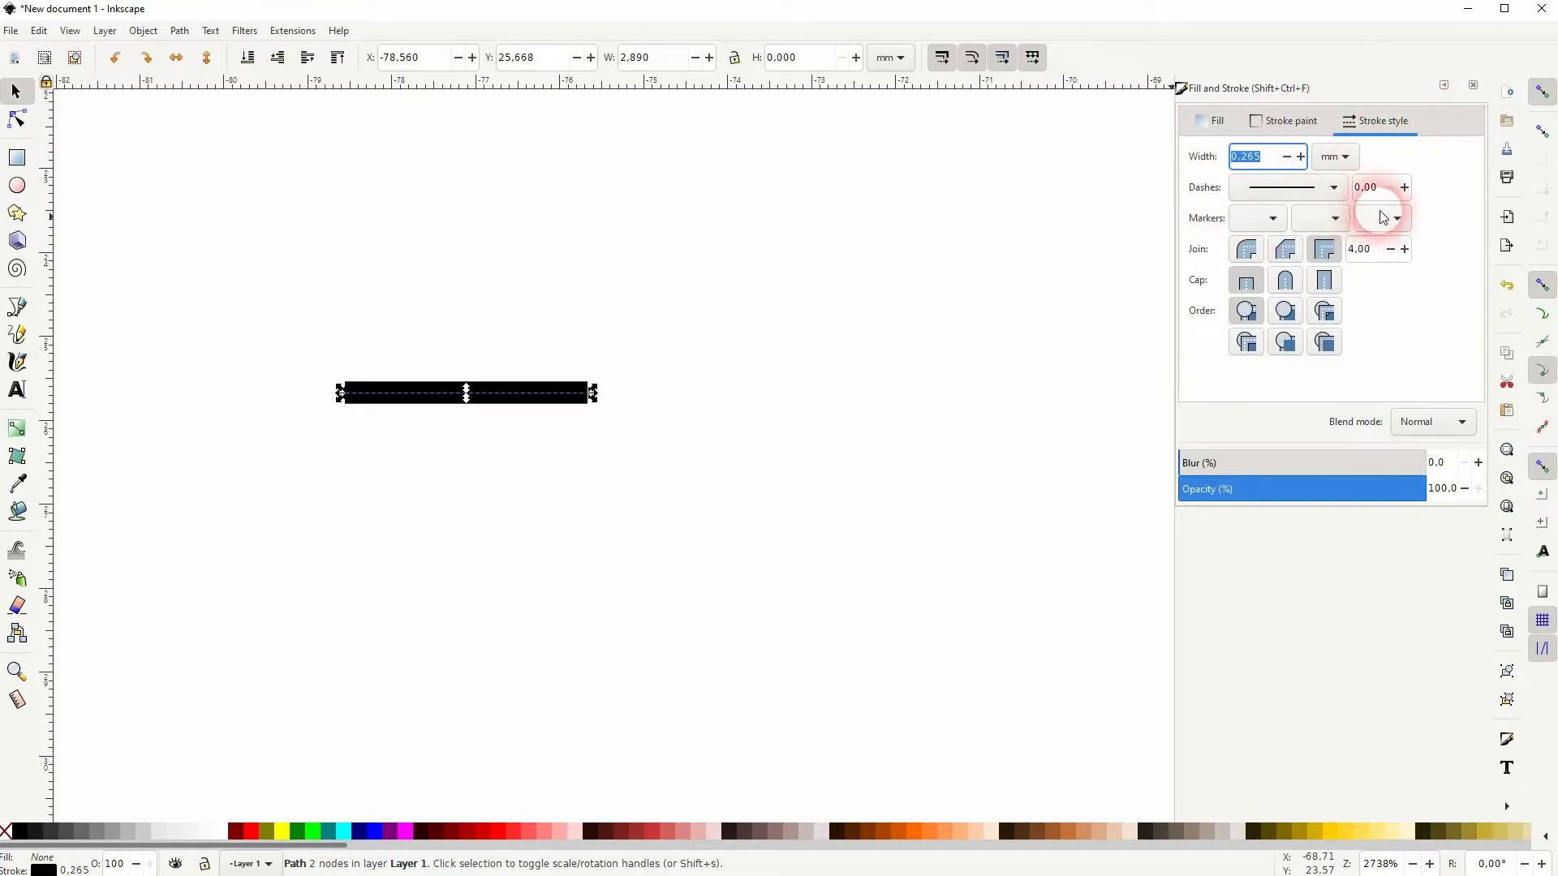
left_click(1379, 218)
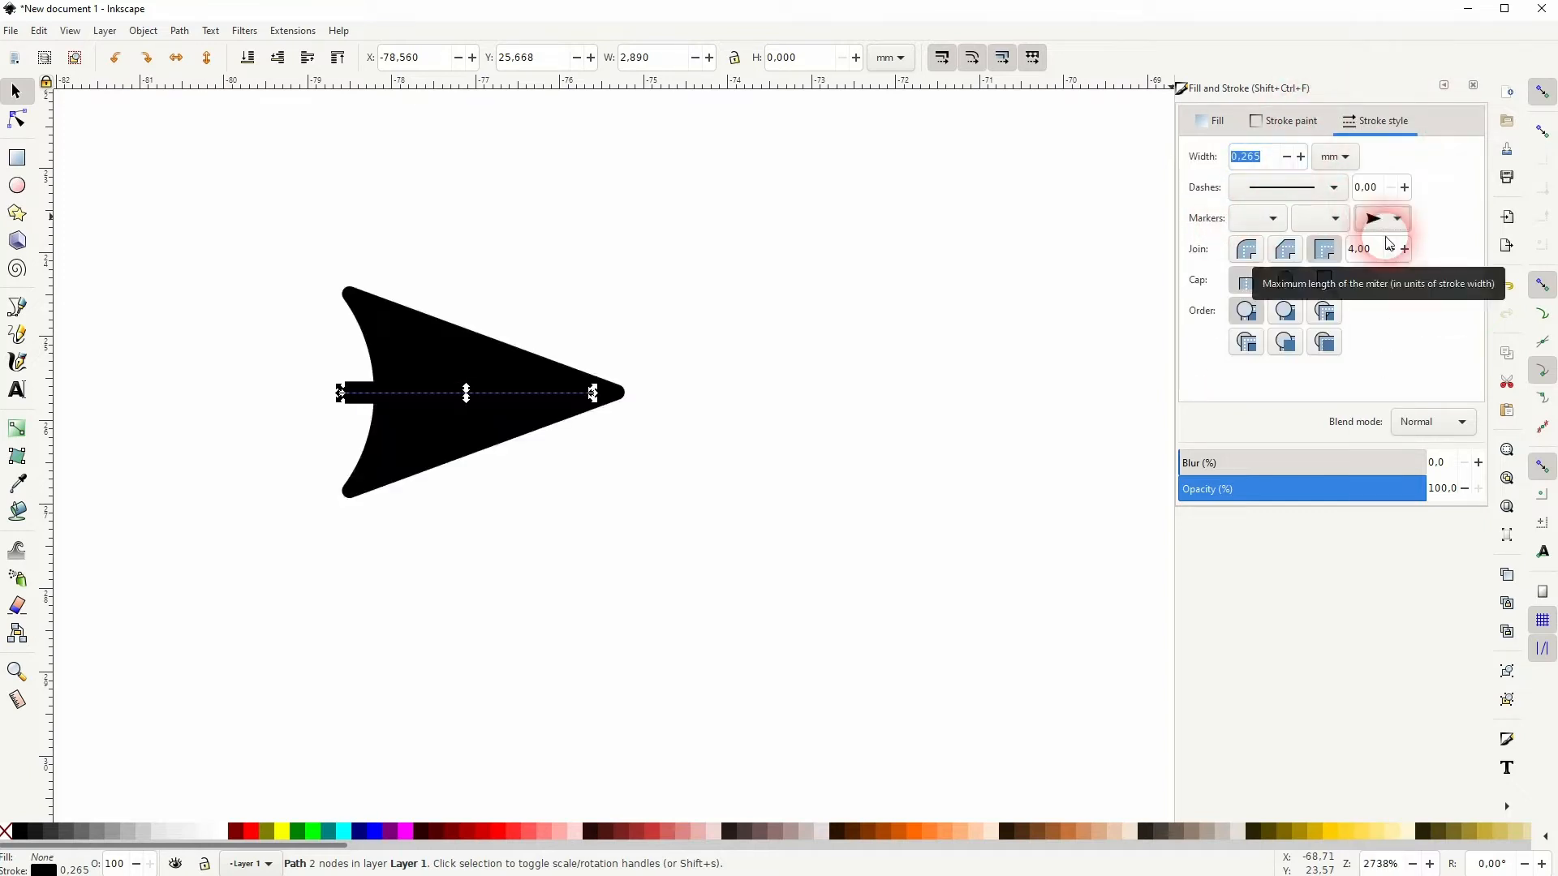
left_click(1379, 218)
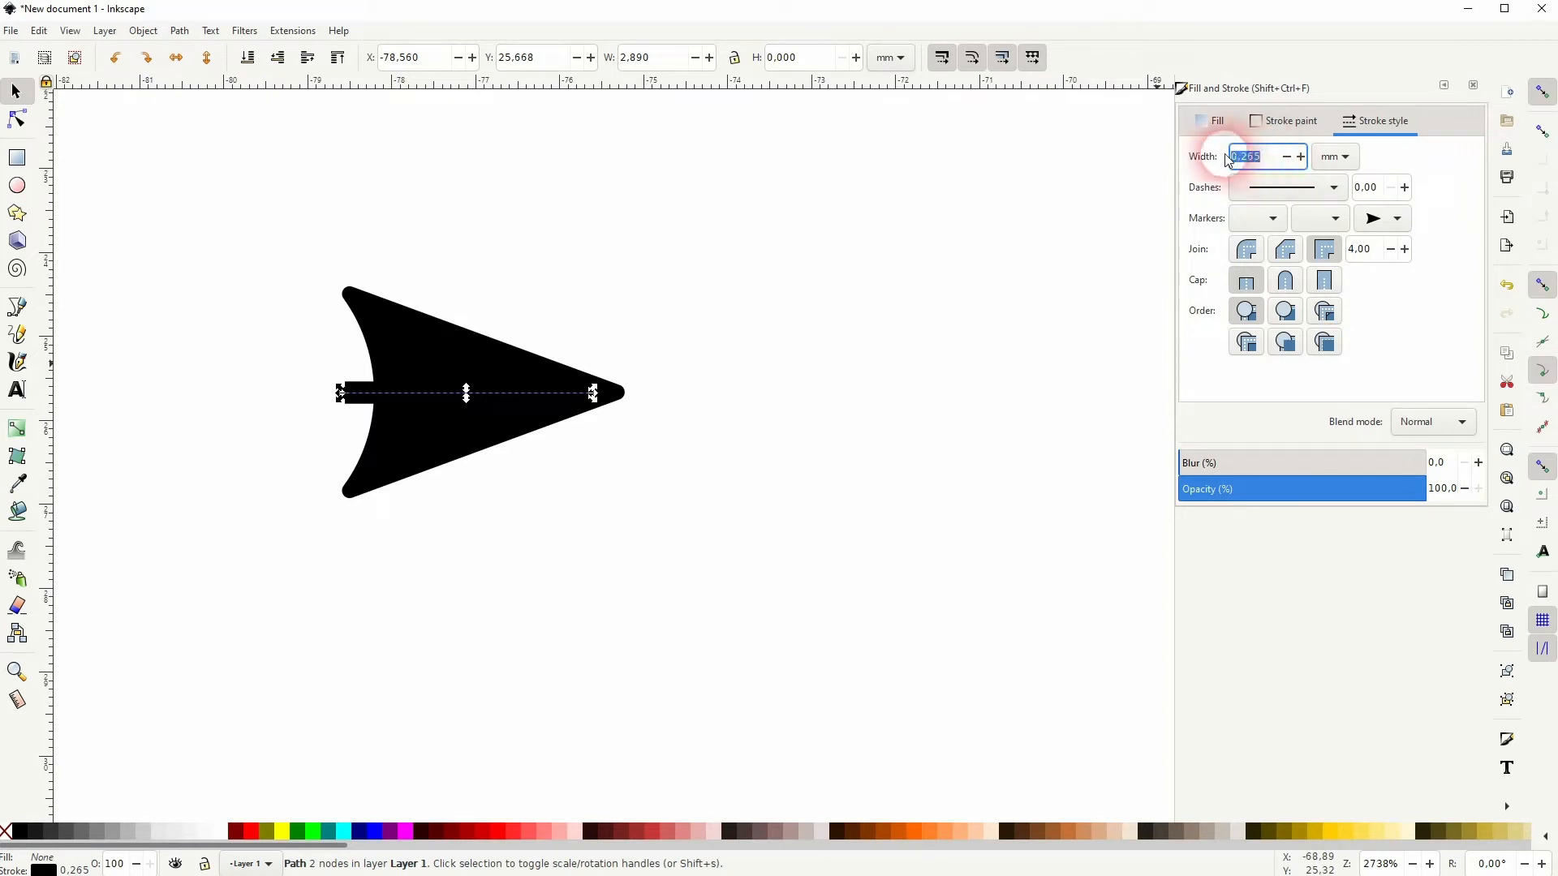
type("0.100")
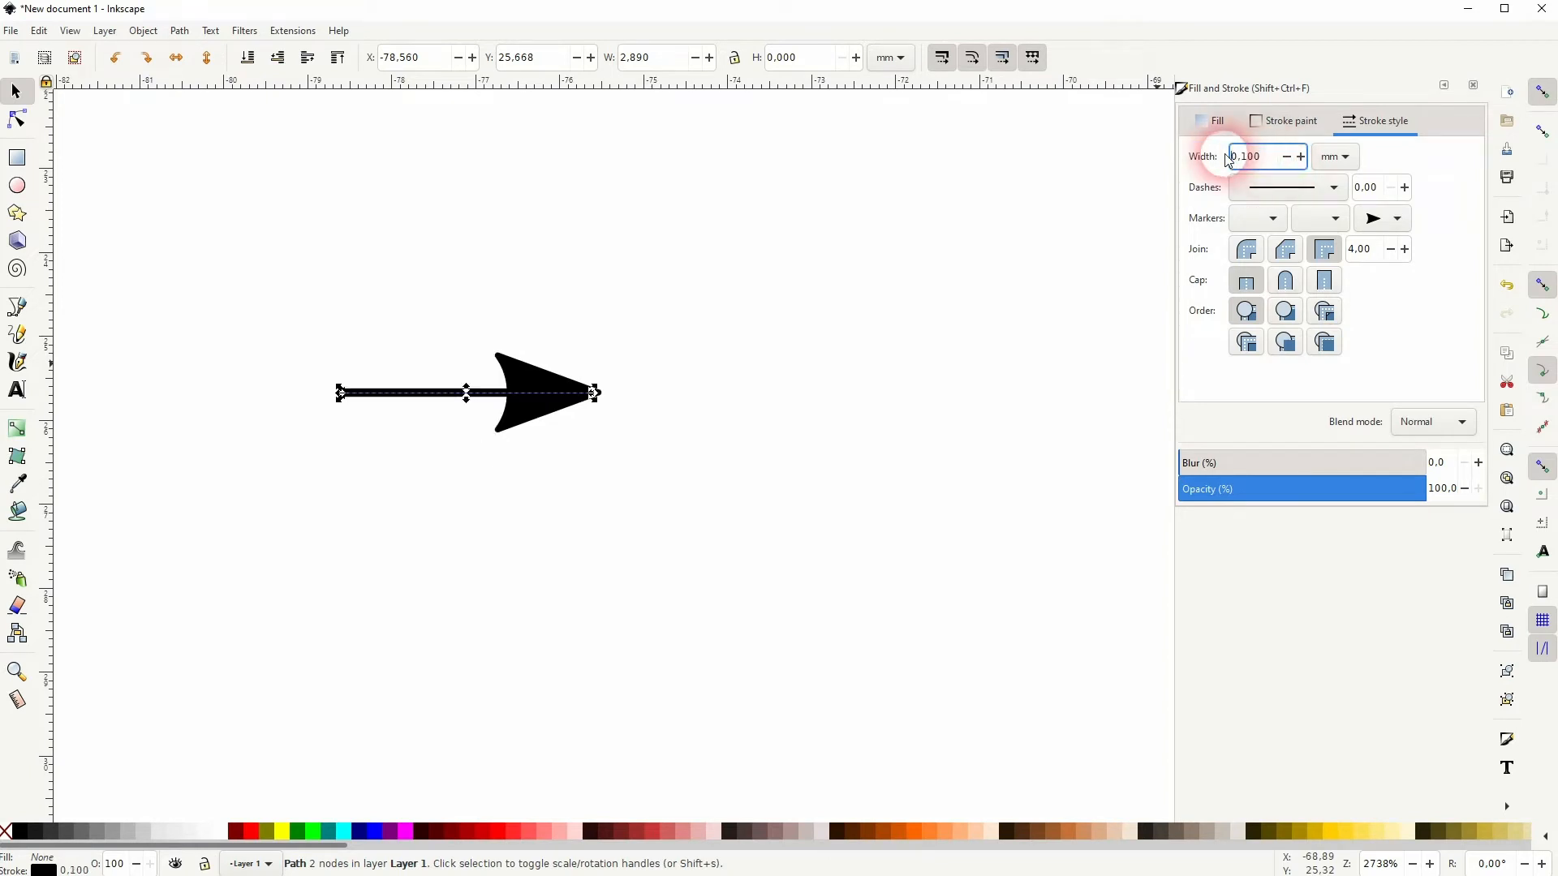
left_click(435, 461)
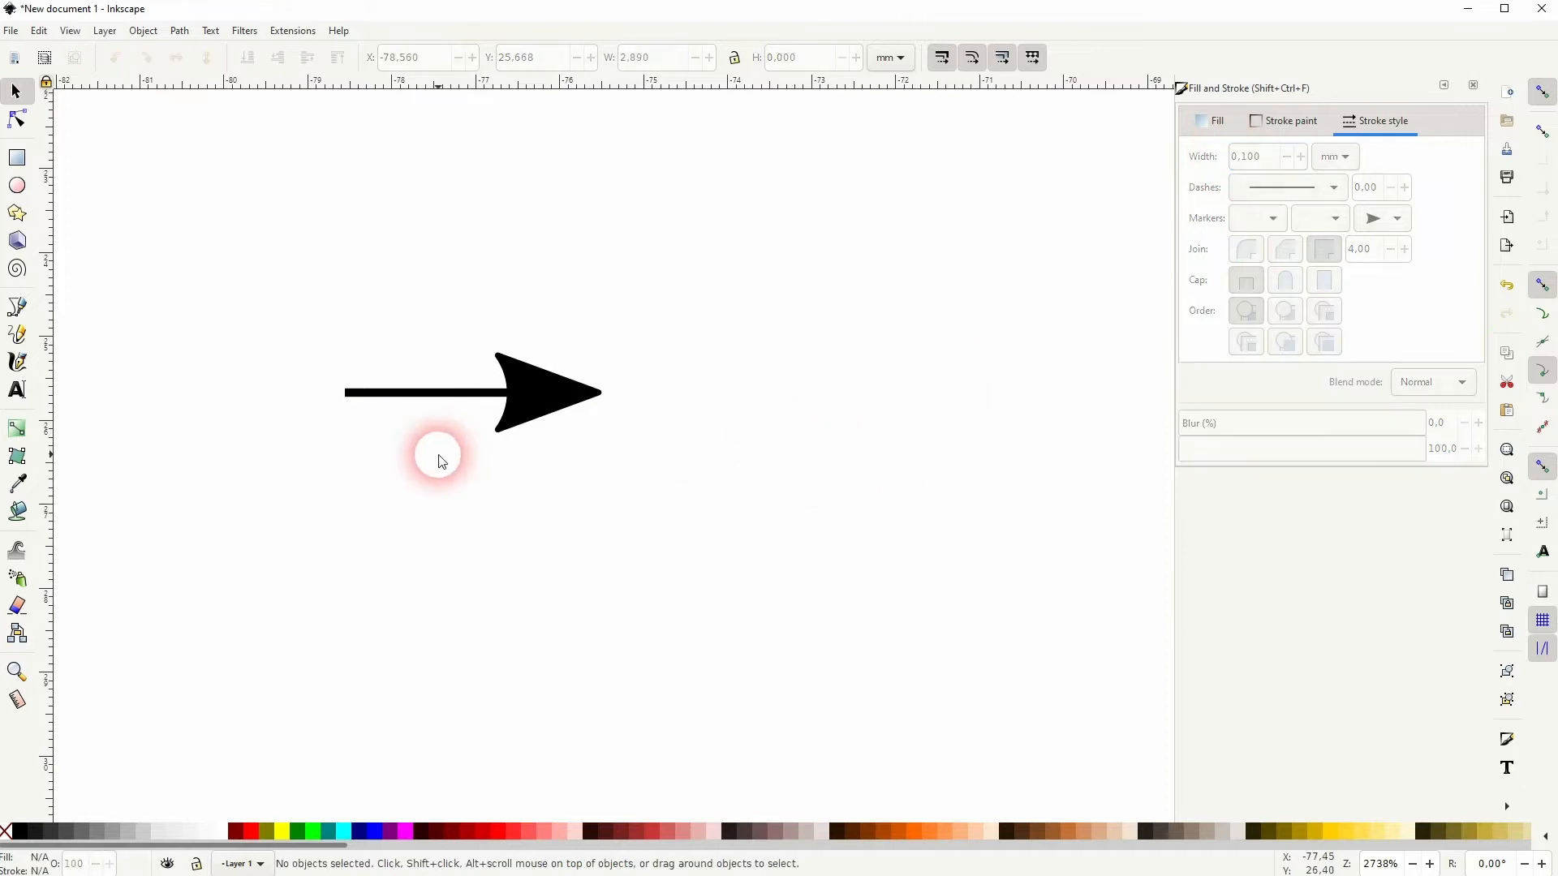
- Select the whole arrow and convert its stroke and arrowhead into path shapes
left_click_drag(440, 459, 574, 347)
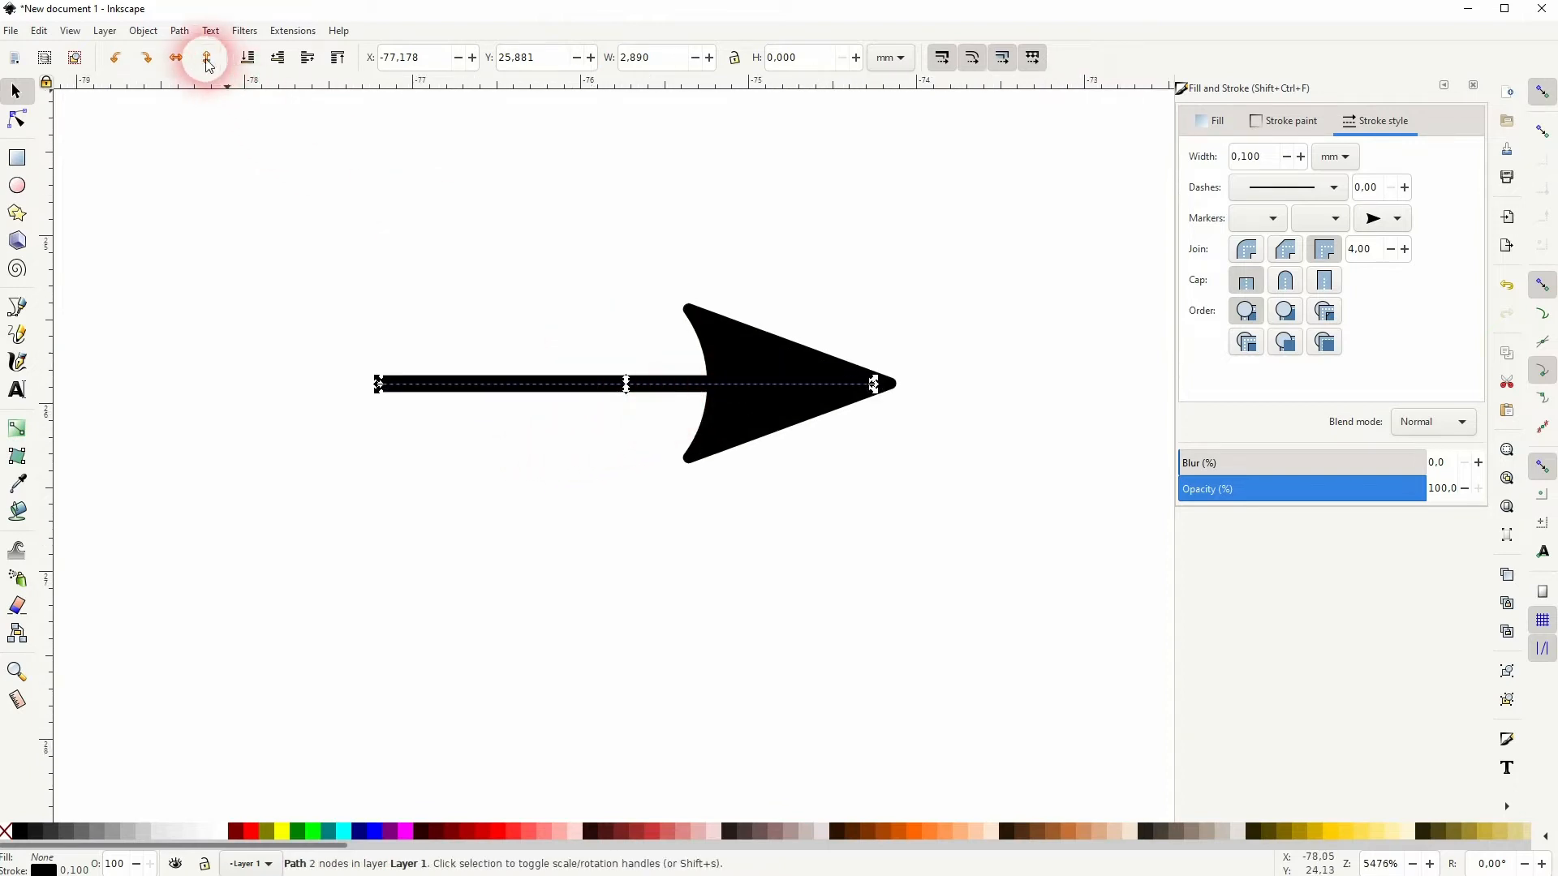
left_click(179, 29)
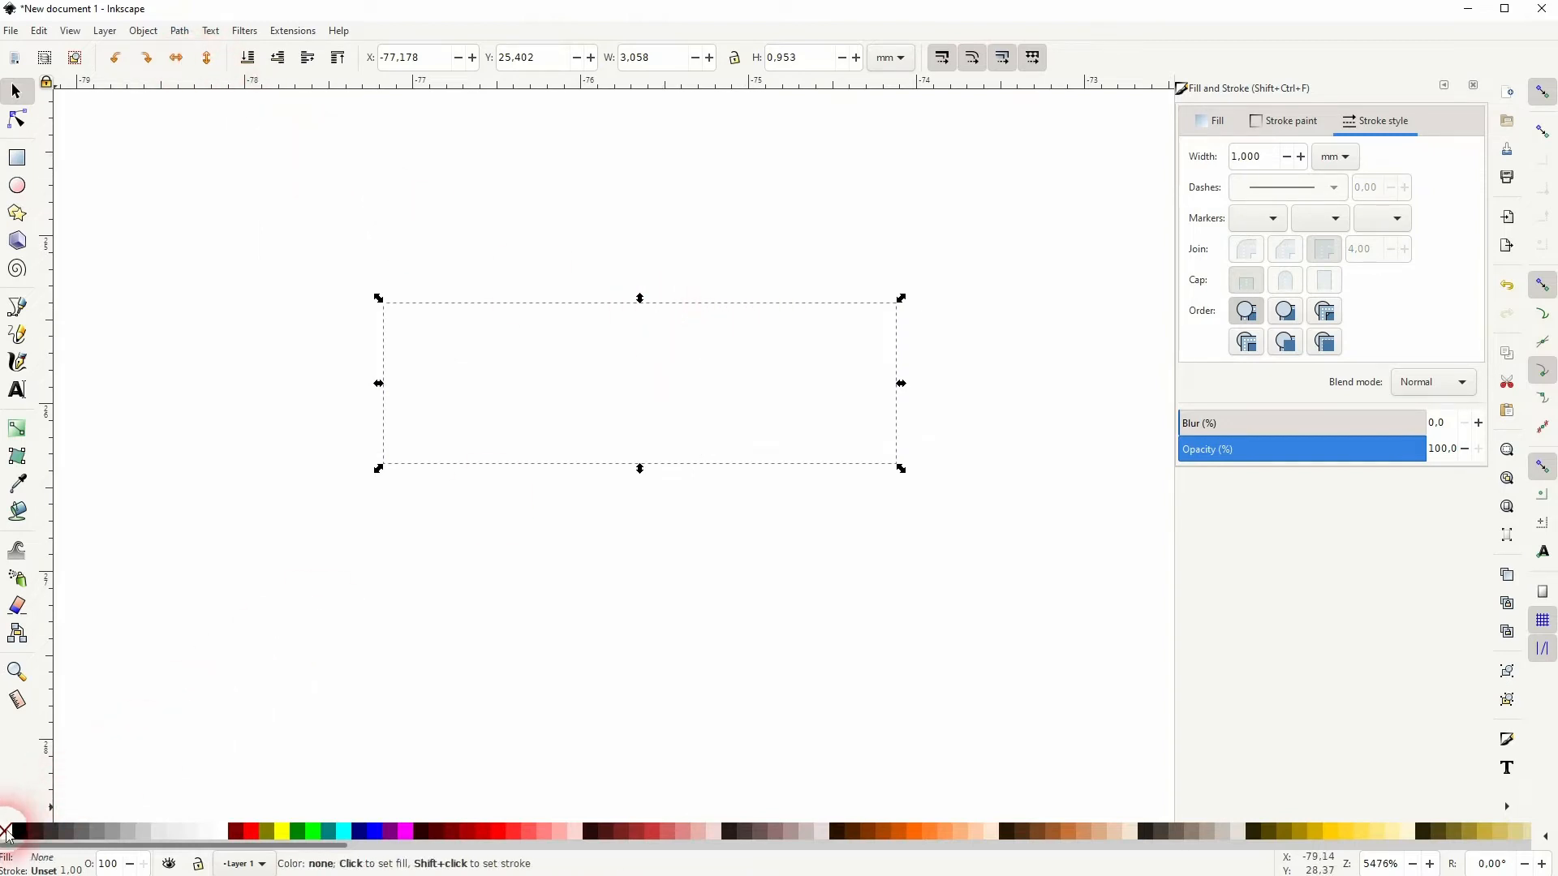
- Give the arrow shapes a dark red outline thinned to about 0.050 mm with no fill
left_click(235, 828)
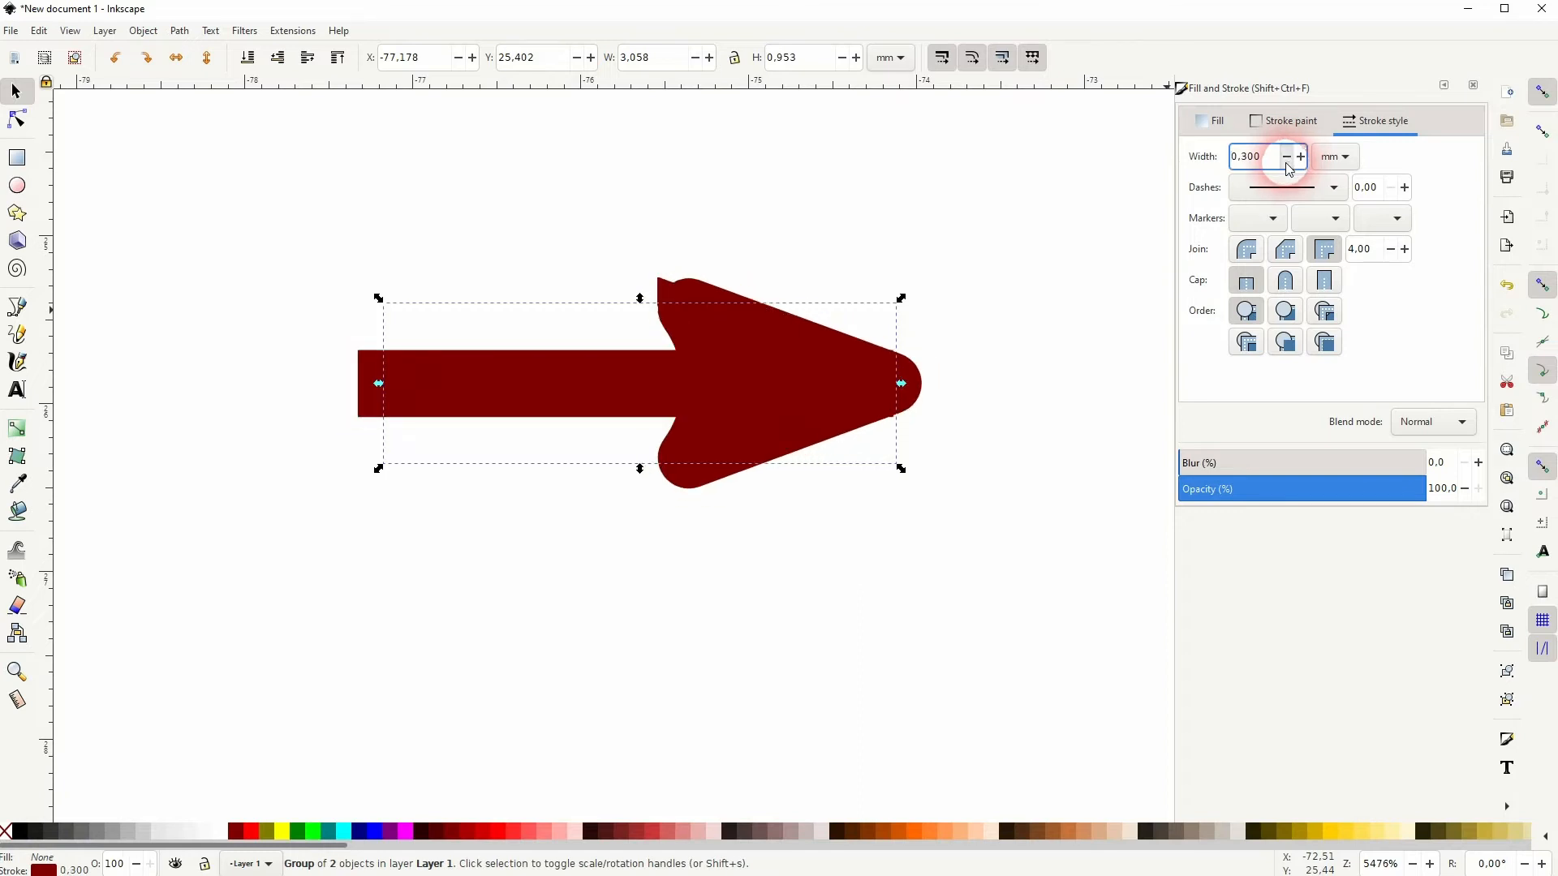
left_click(1285, 158)
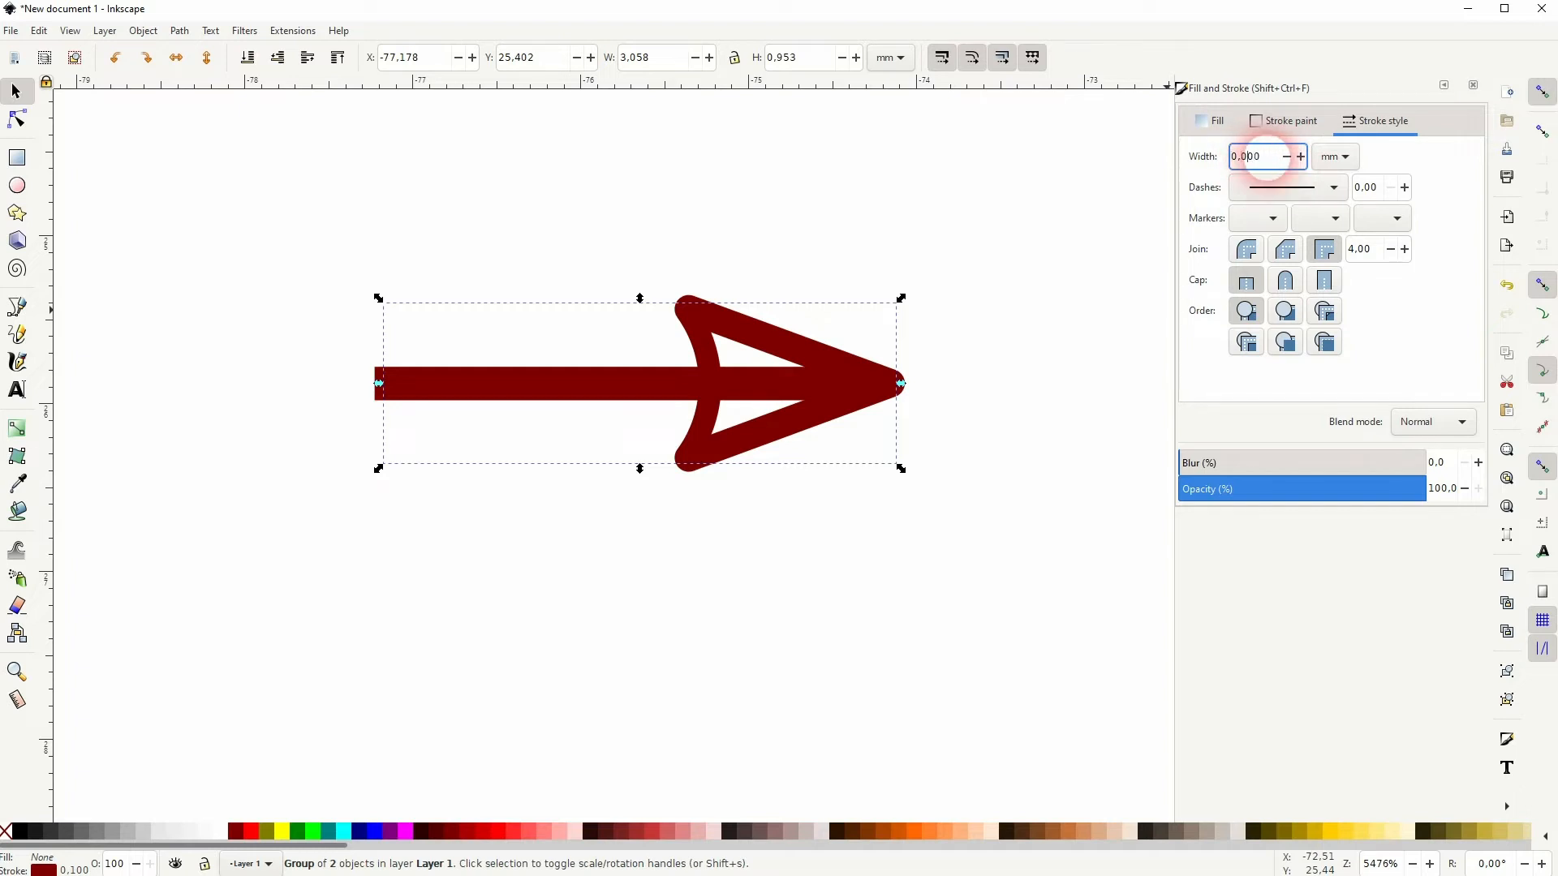
type("0.050")
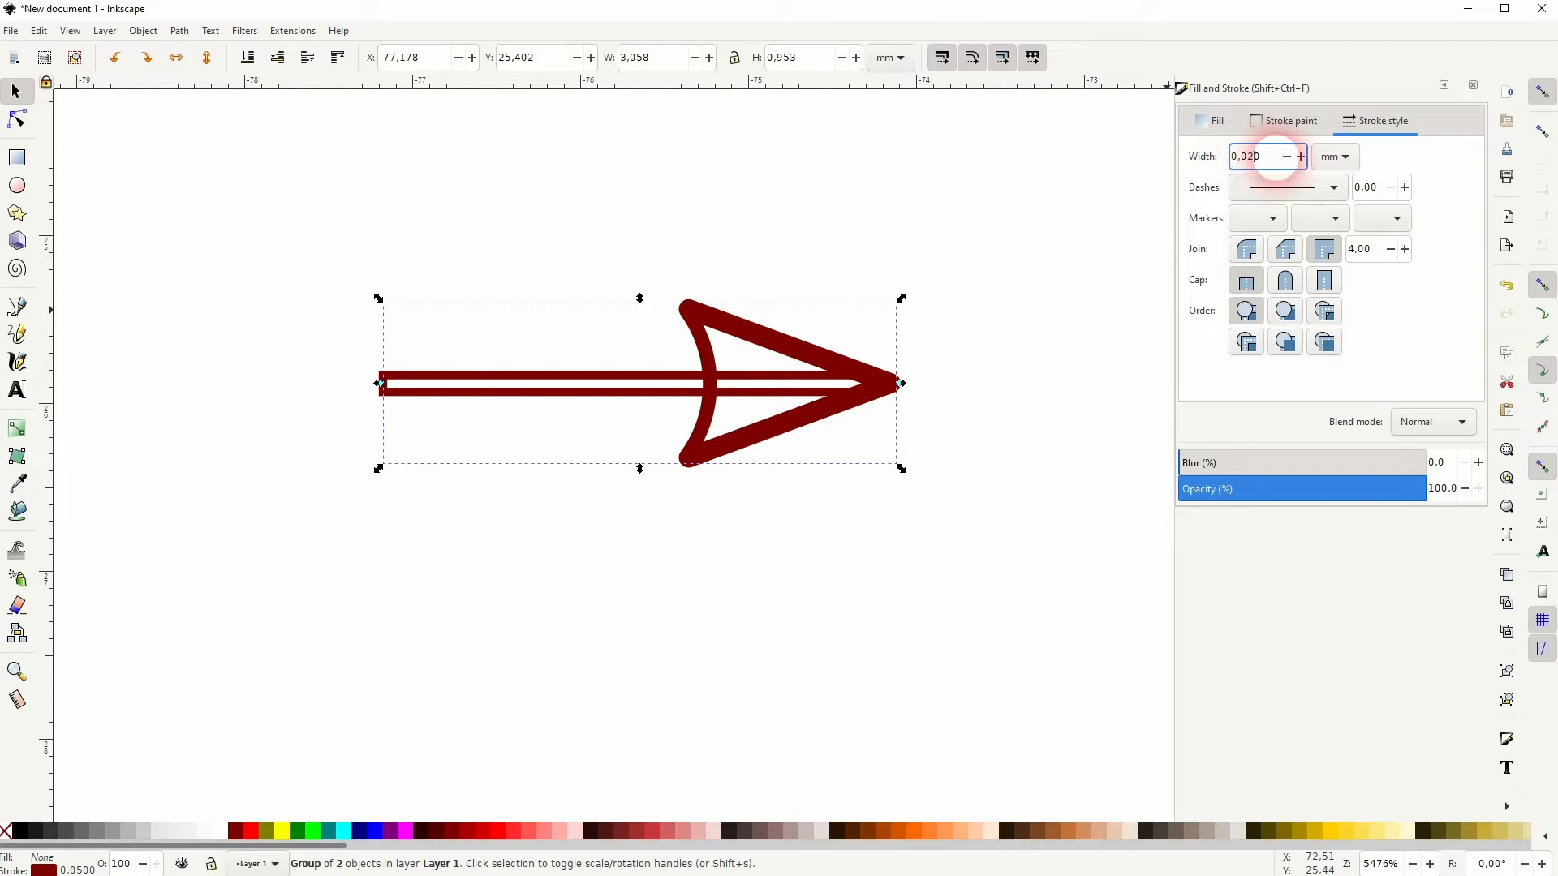
left_click(707, 421)
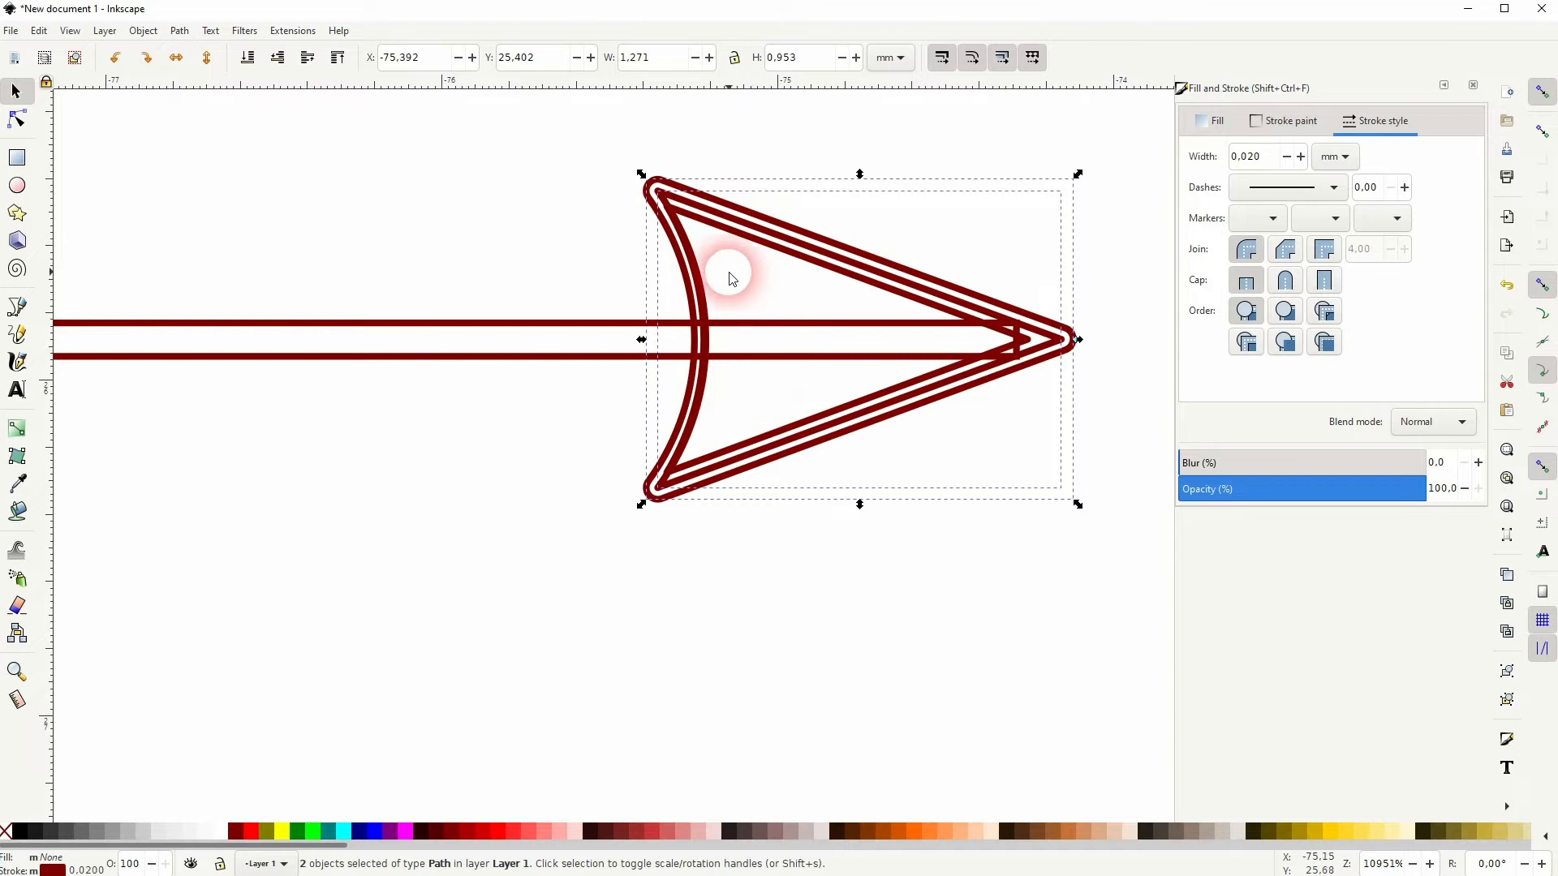
- Lengthen the shaft outline rightward until its end fits the arrowhead's curved back
left_click(704, 293)
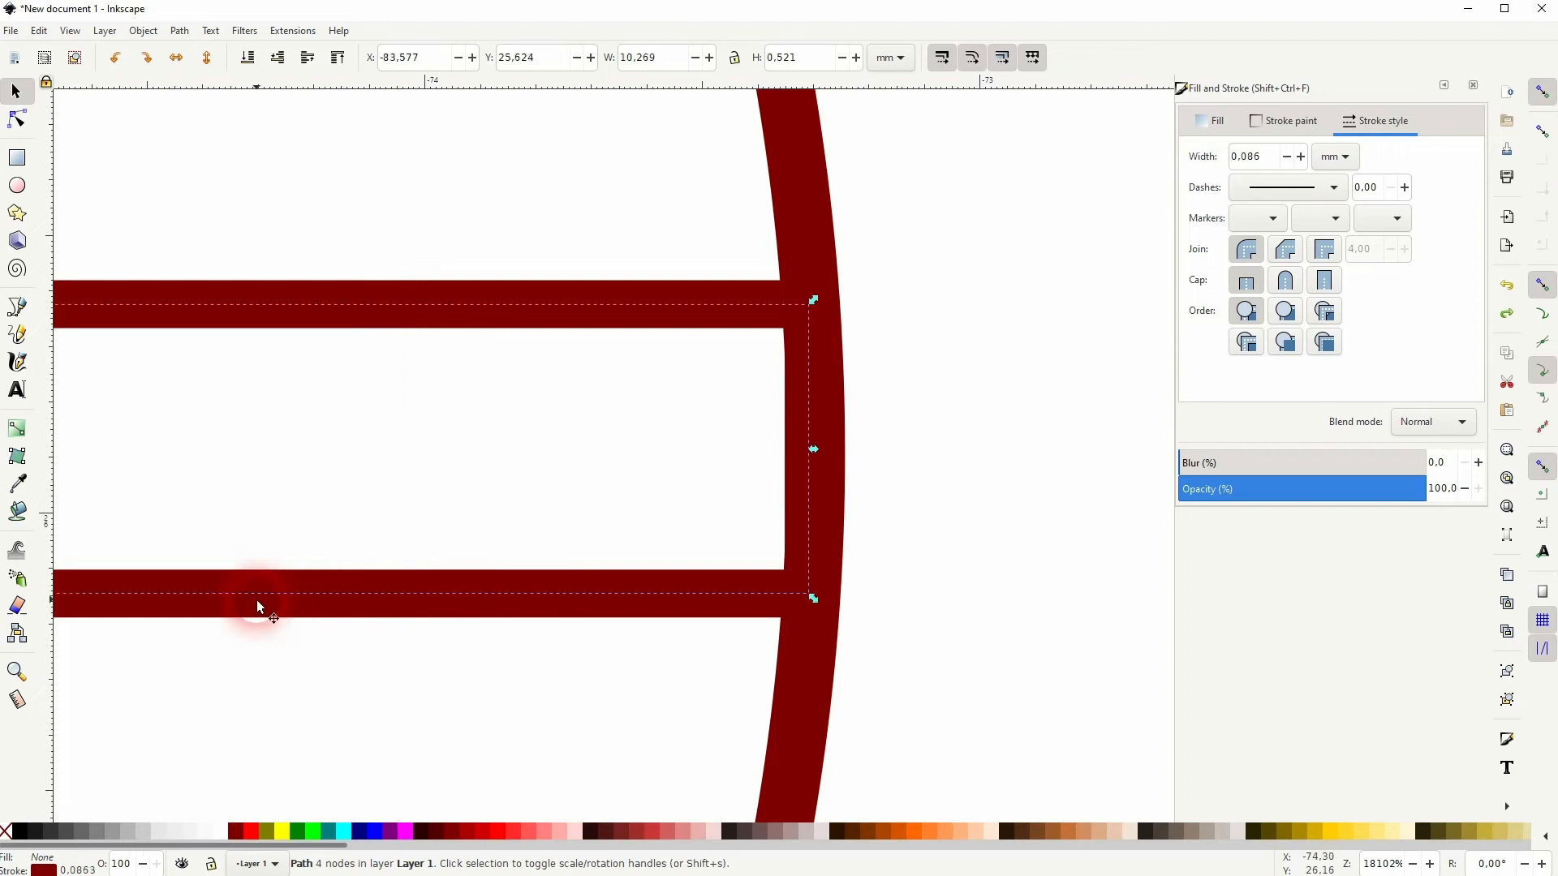
left_click_drag(813, 448, 862, 448)
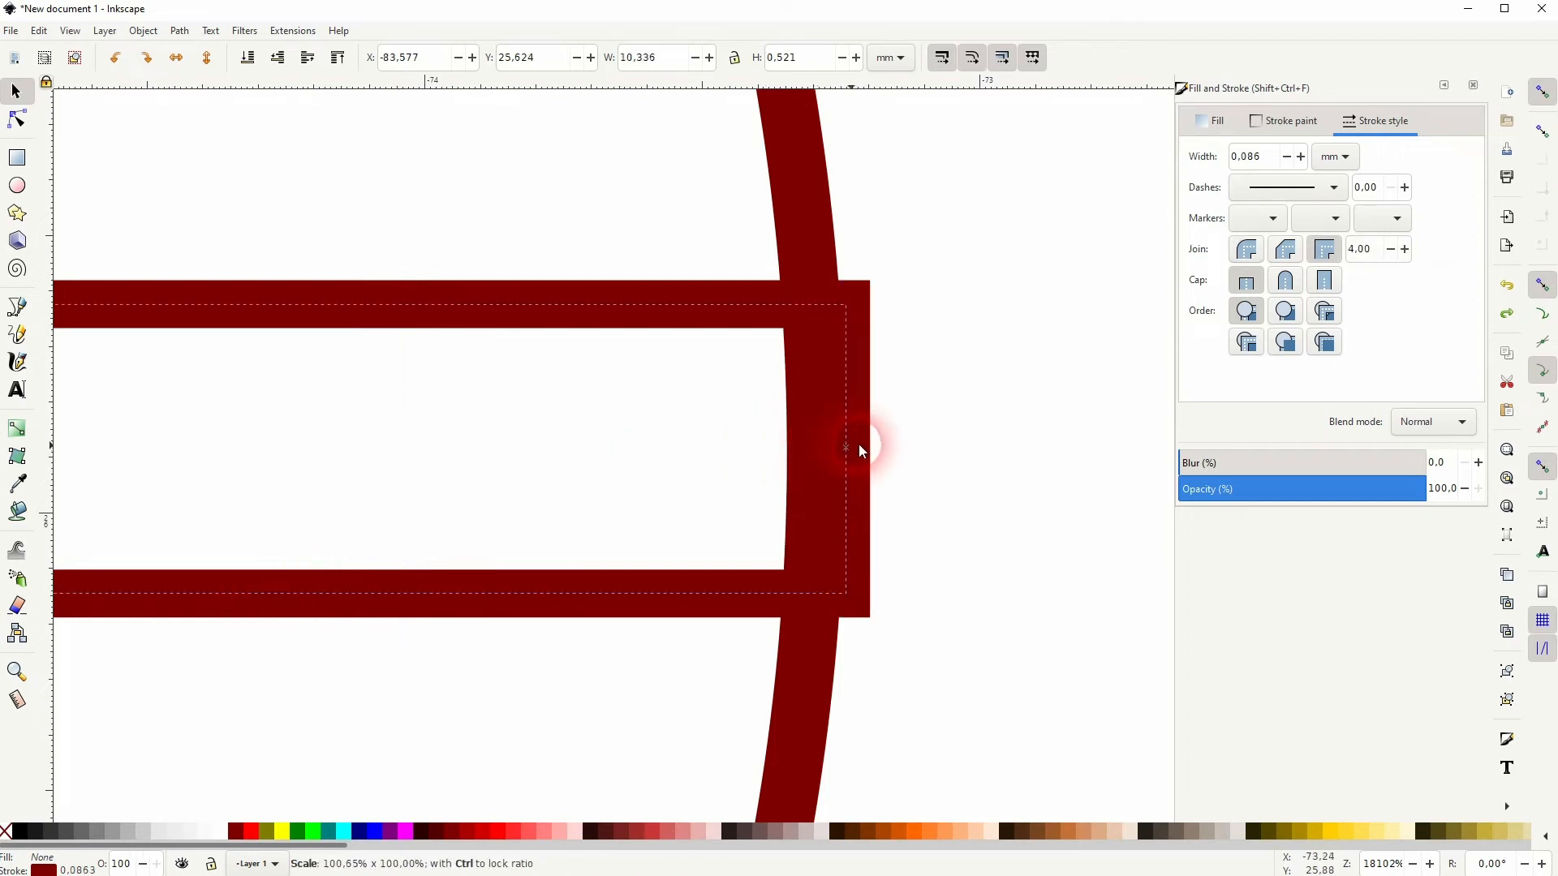
left_click_drag(847, 450, 887, 454)
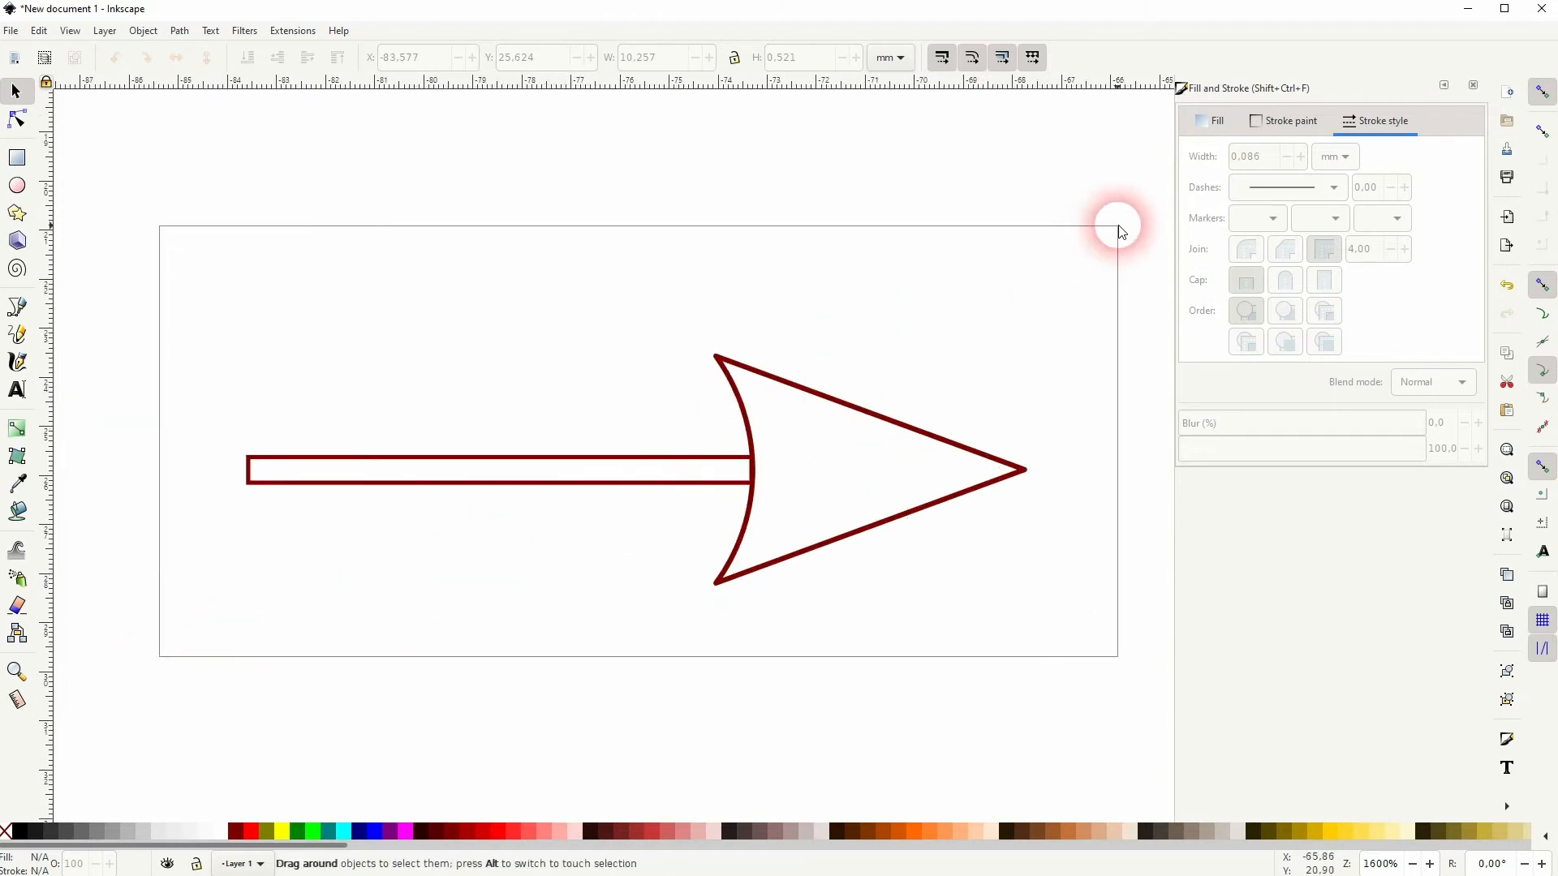
- Pull the shaft's squared end slightly back inside the arrowhead's back stroke, then deselect
left_click(179, 29)
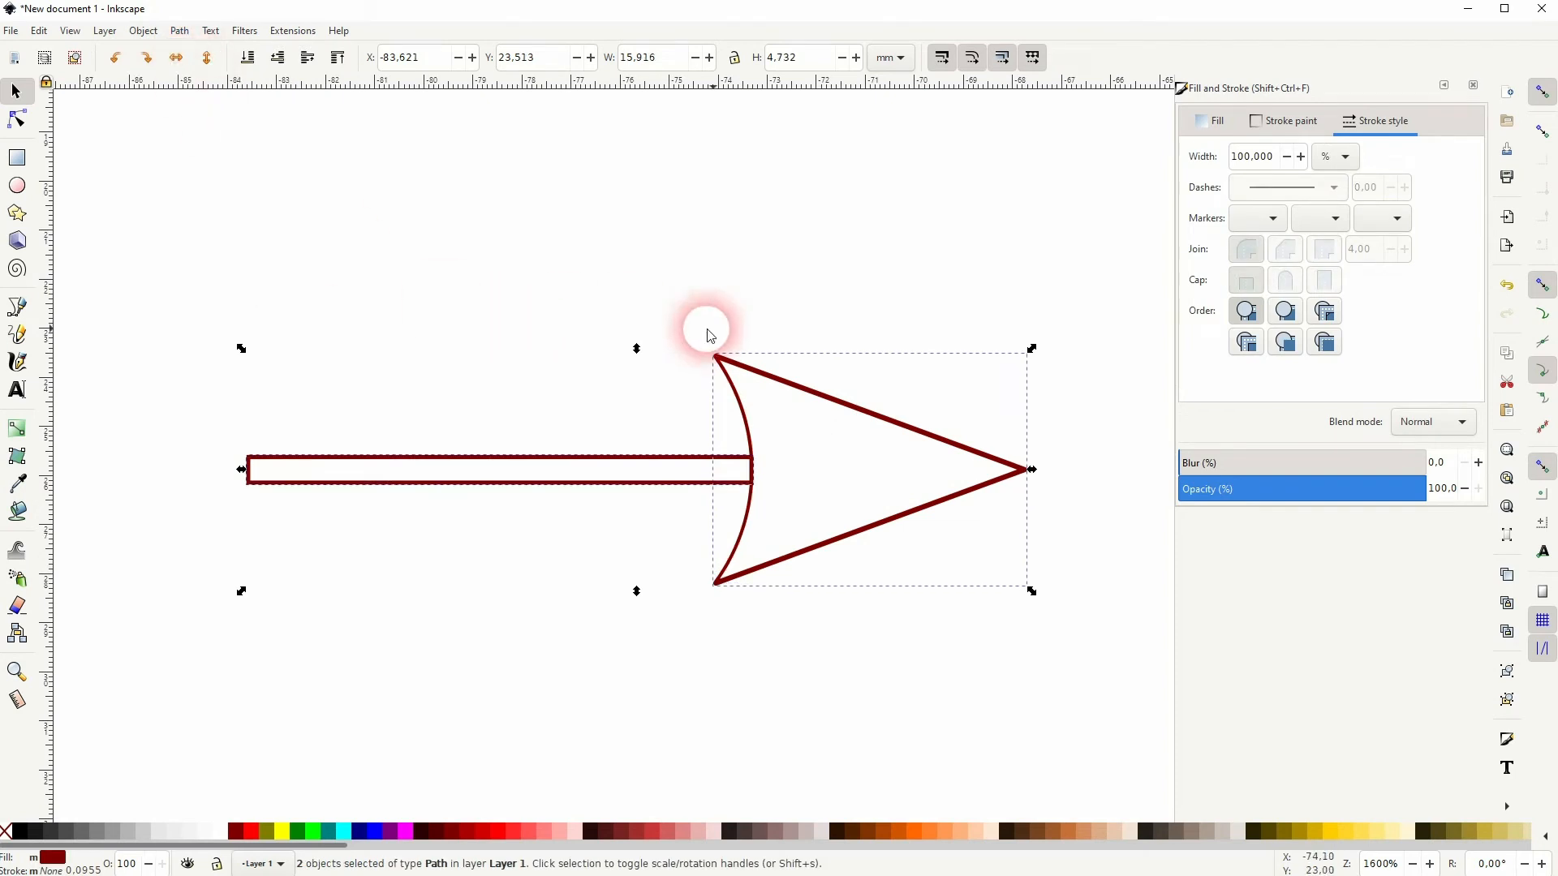
left_click(756, 467)
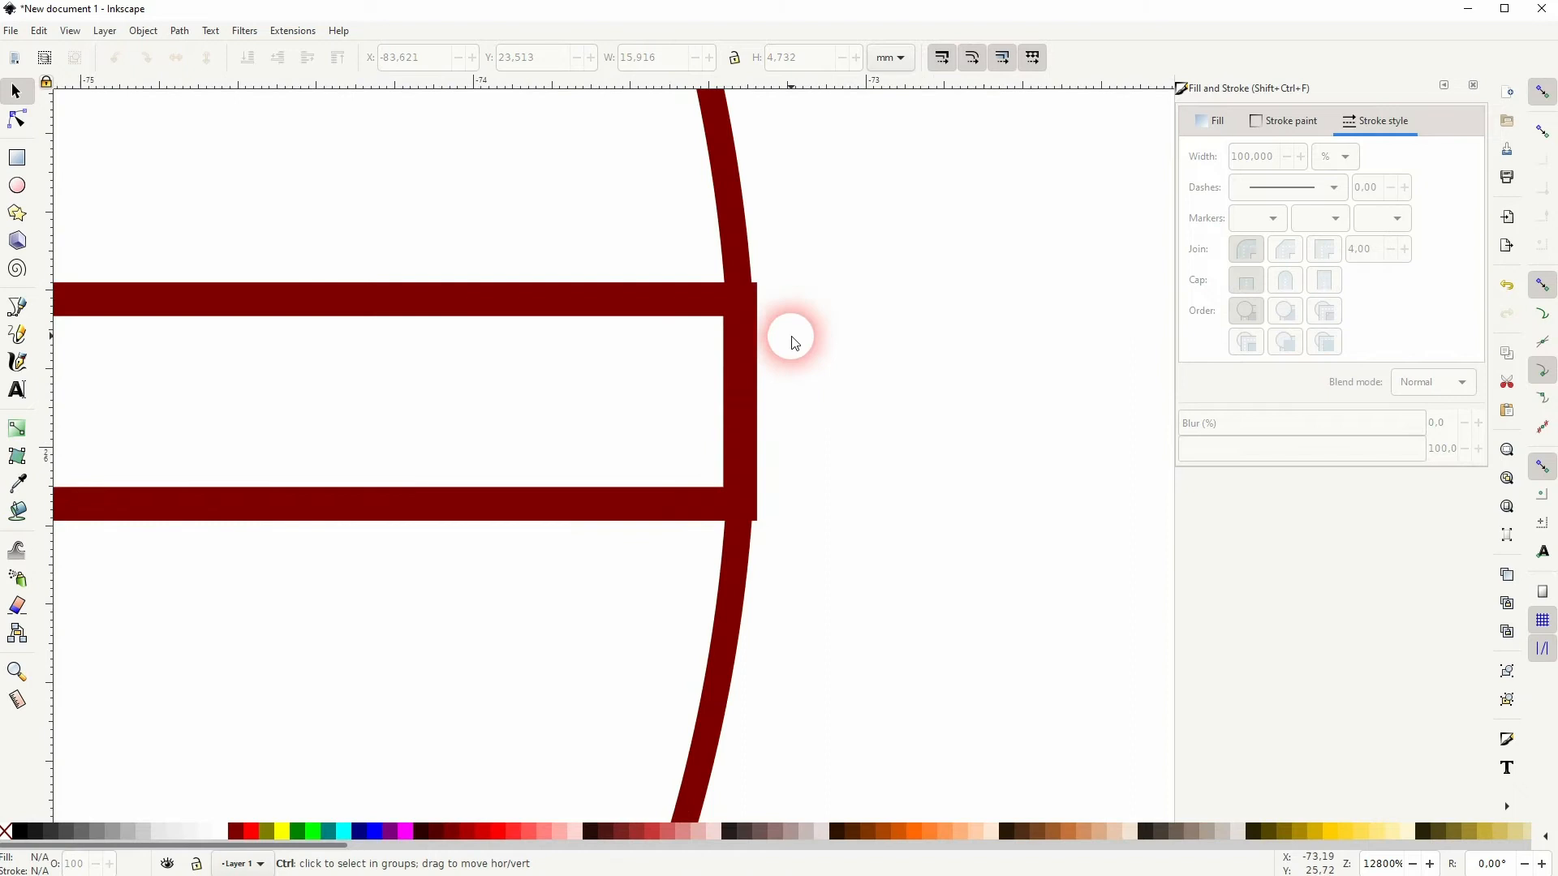
mouse_move(772, 305)
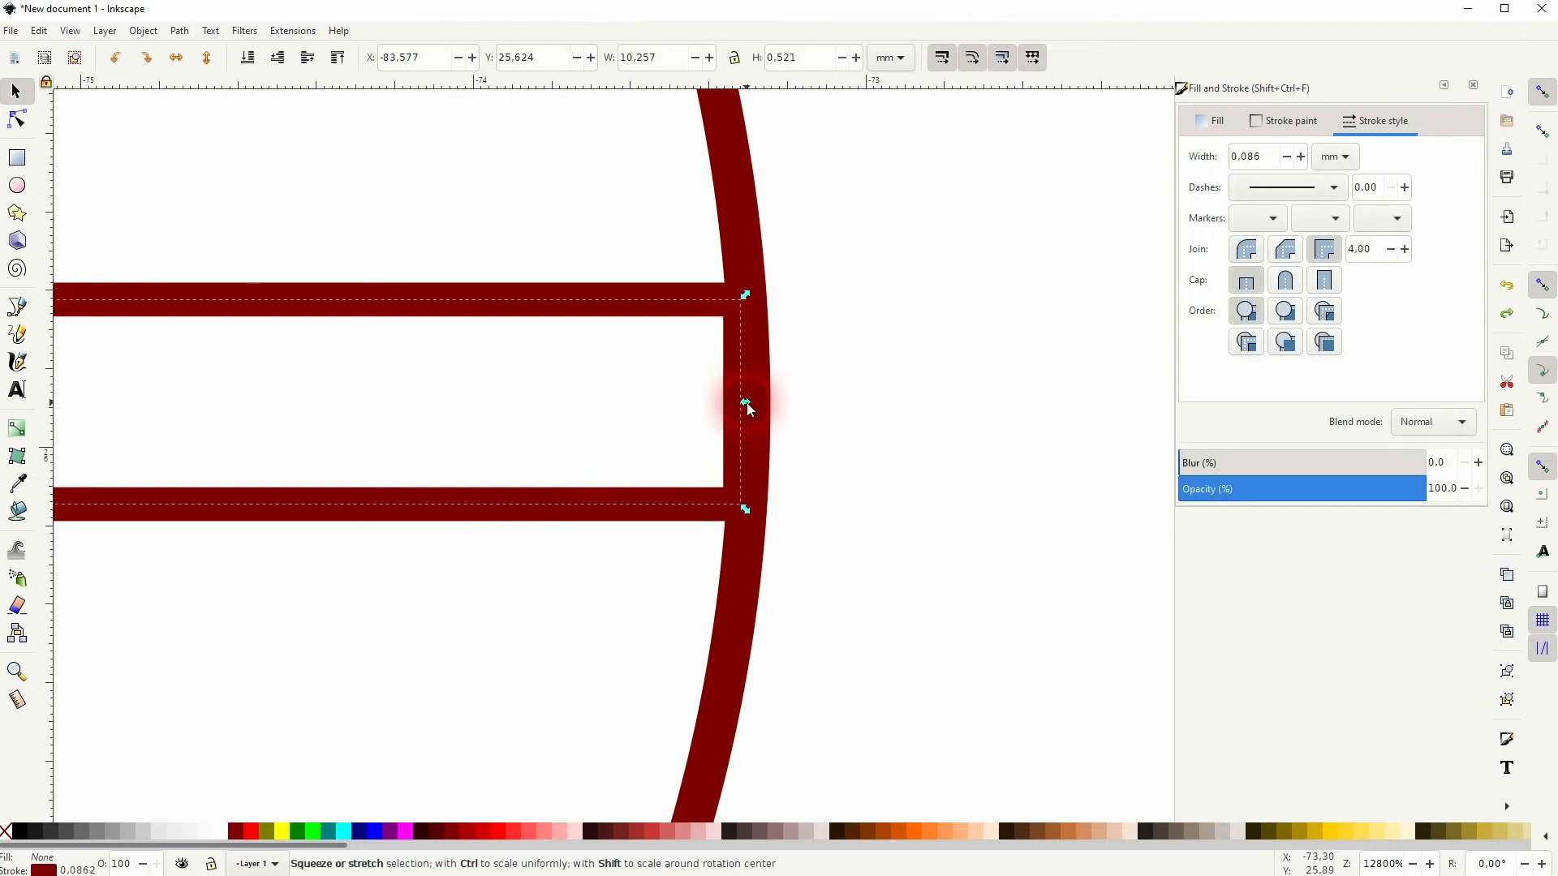
left_click_drag(745, 402, 738, 410)
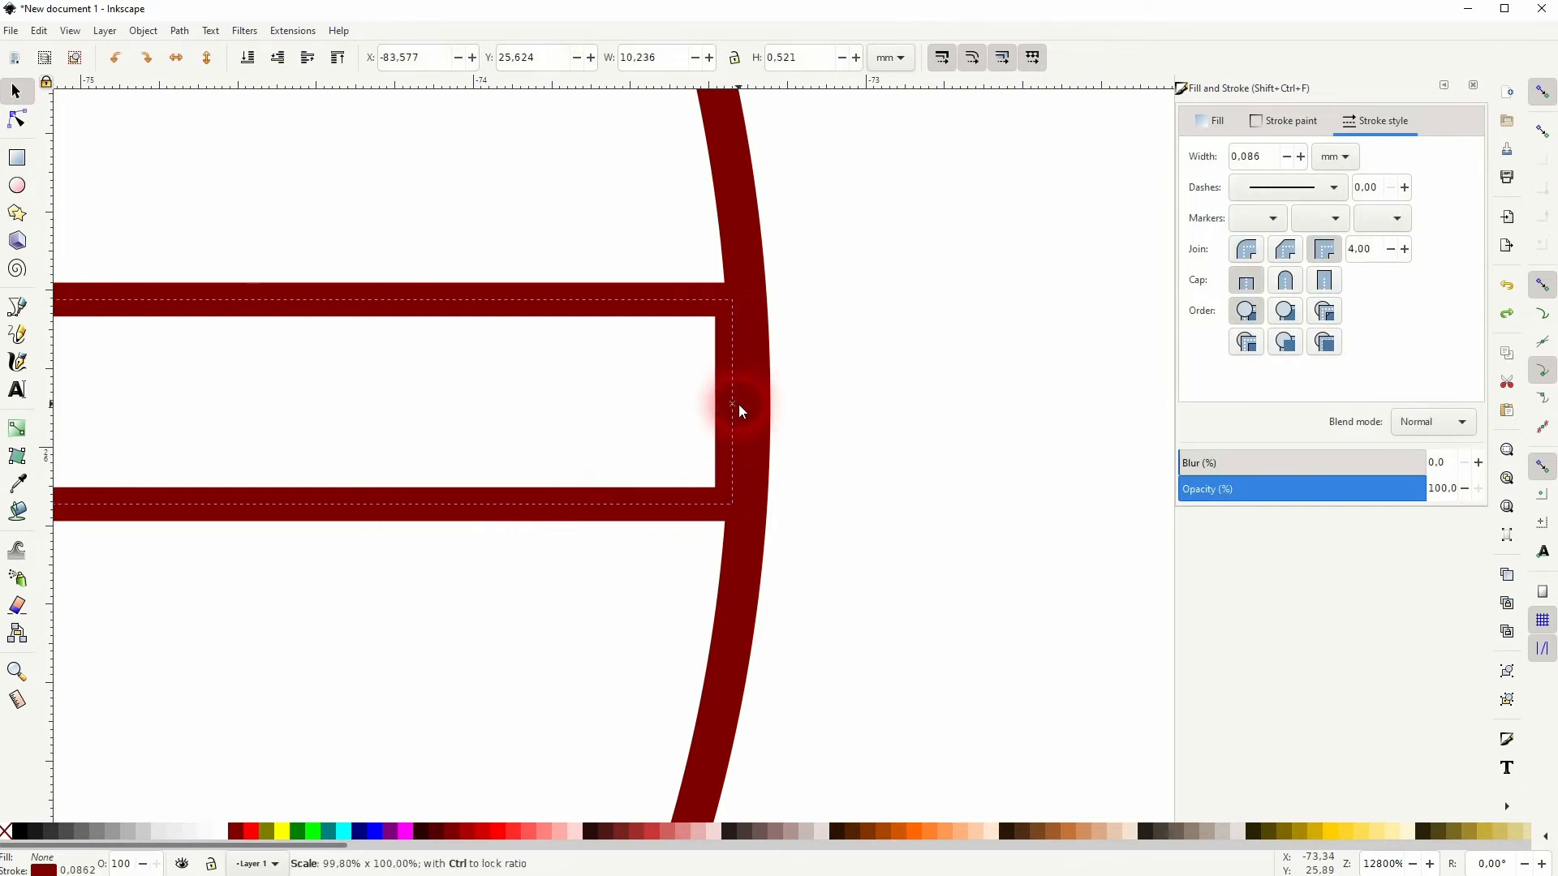
left_click(178, 29)
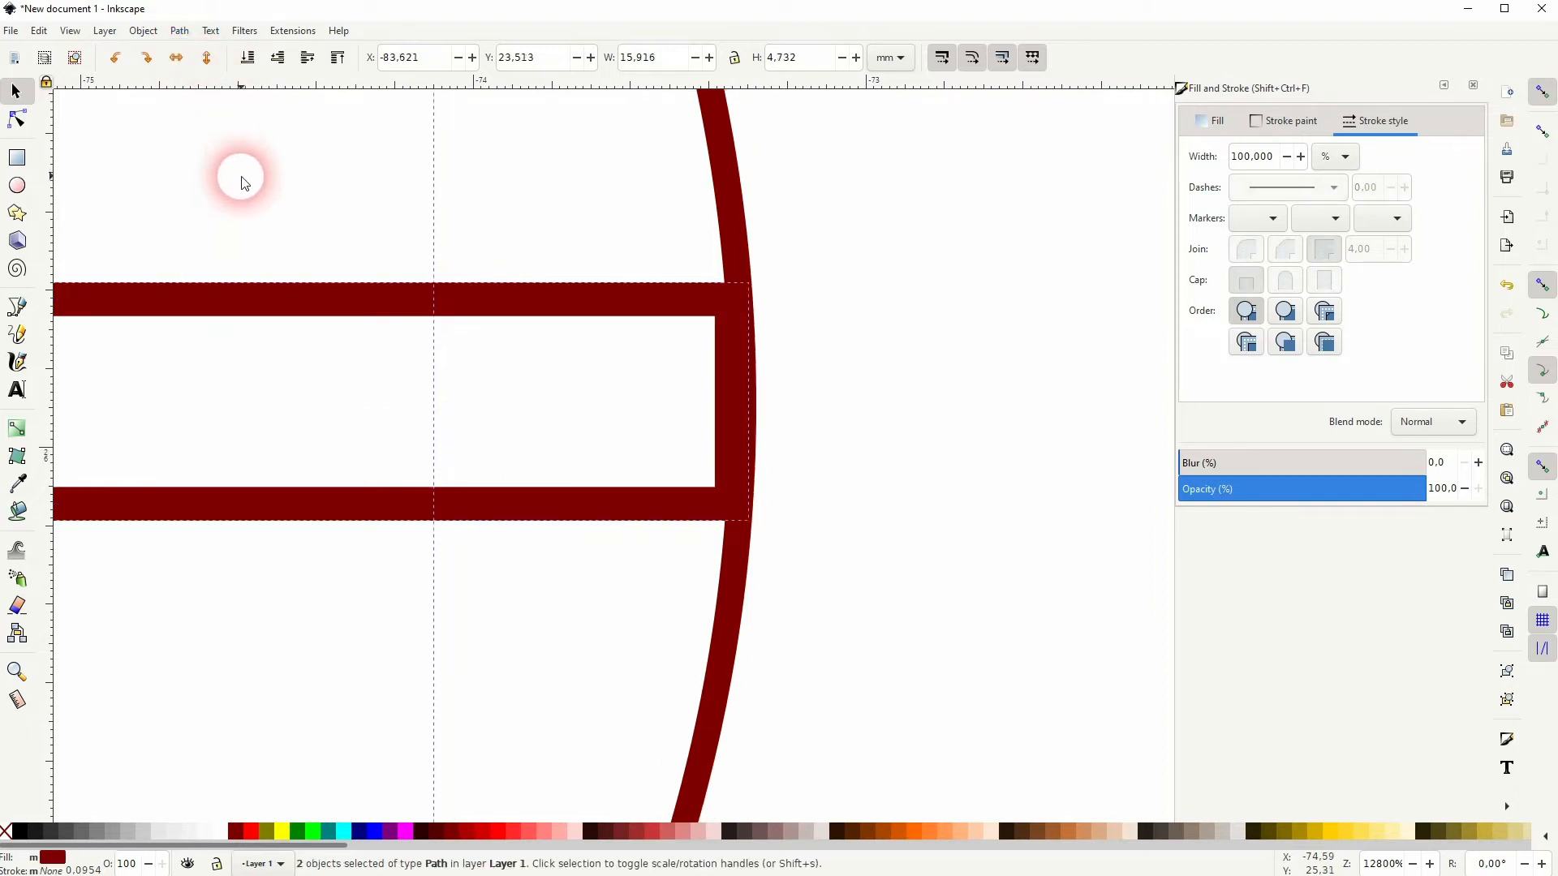
left_click(749, 555)
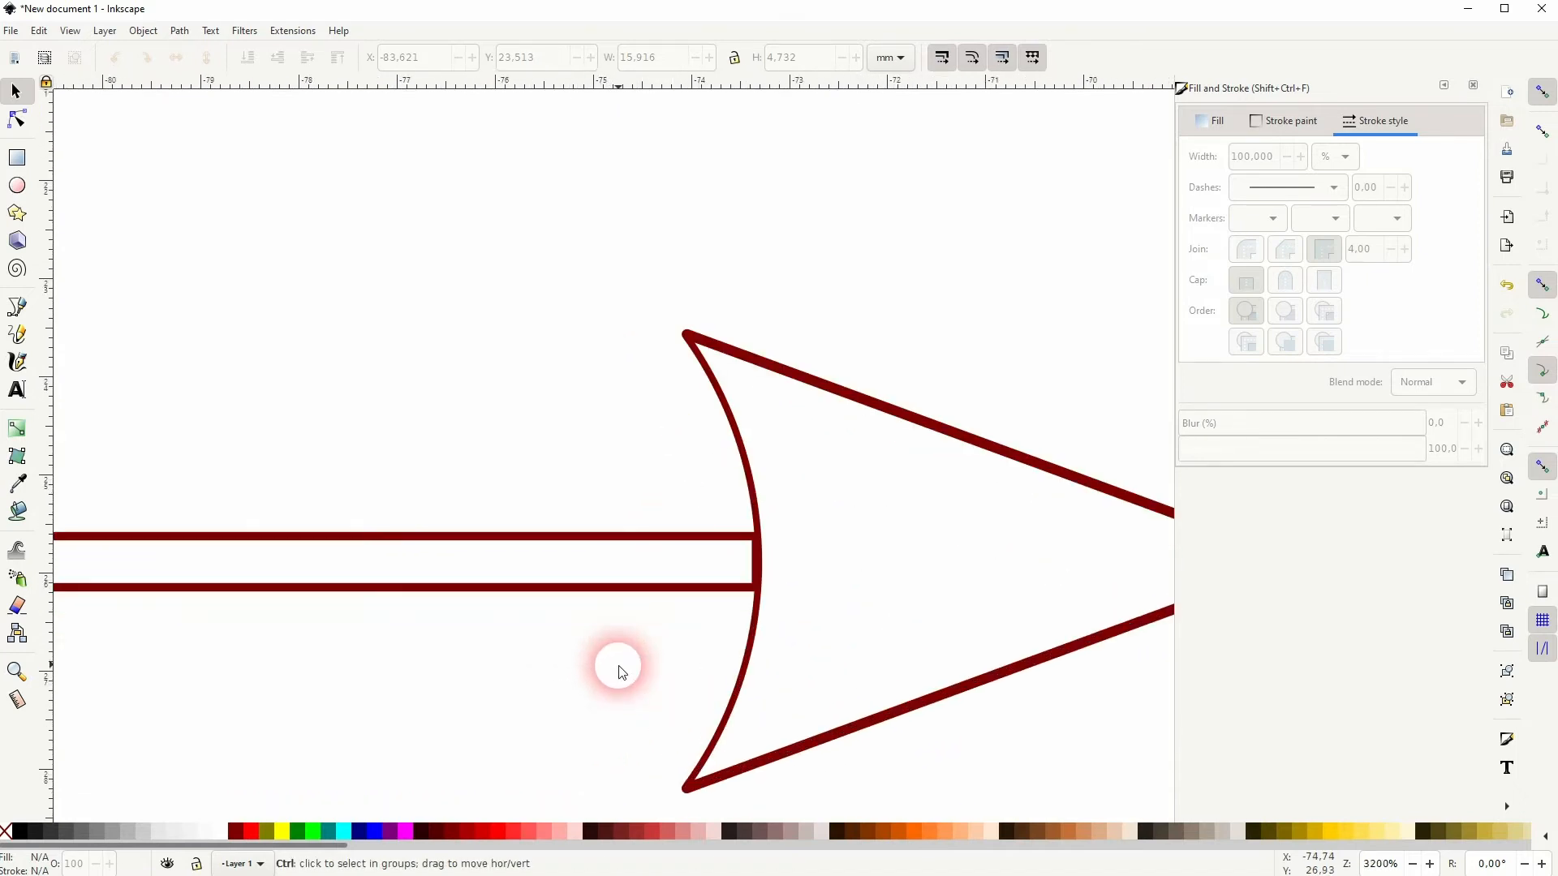
left_click(620, 671)
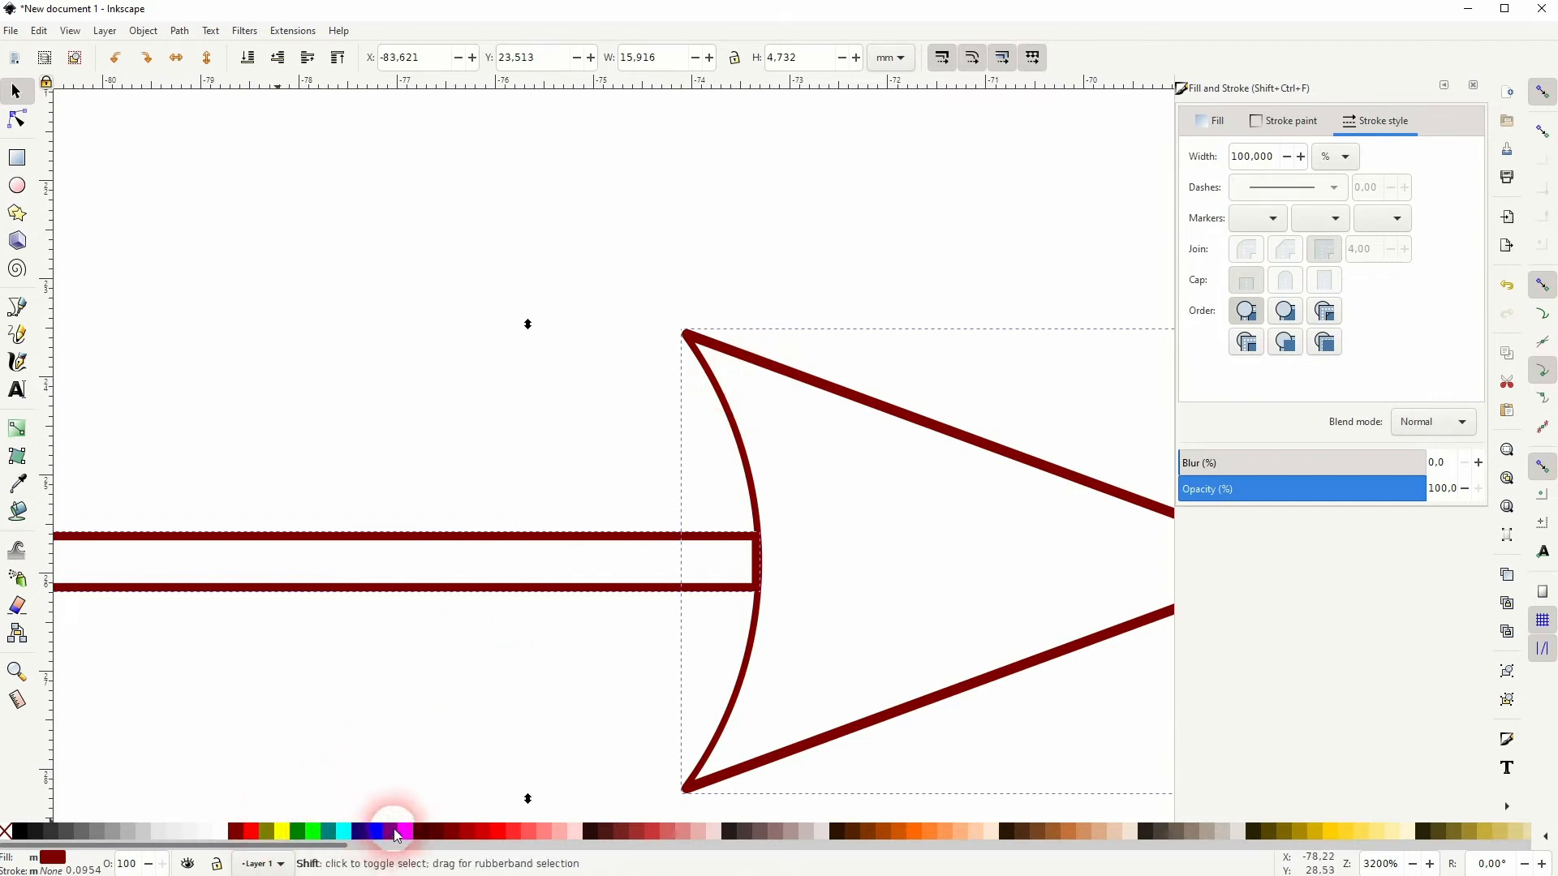
left_click(393, 831)
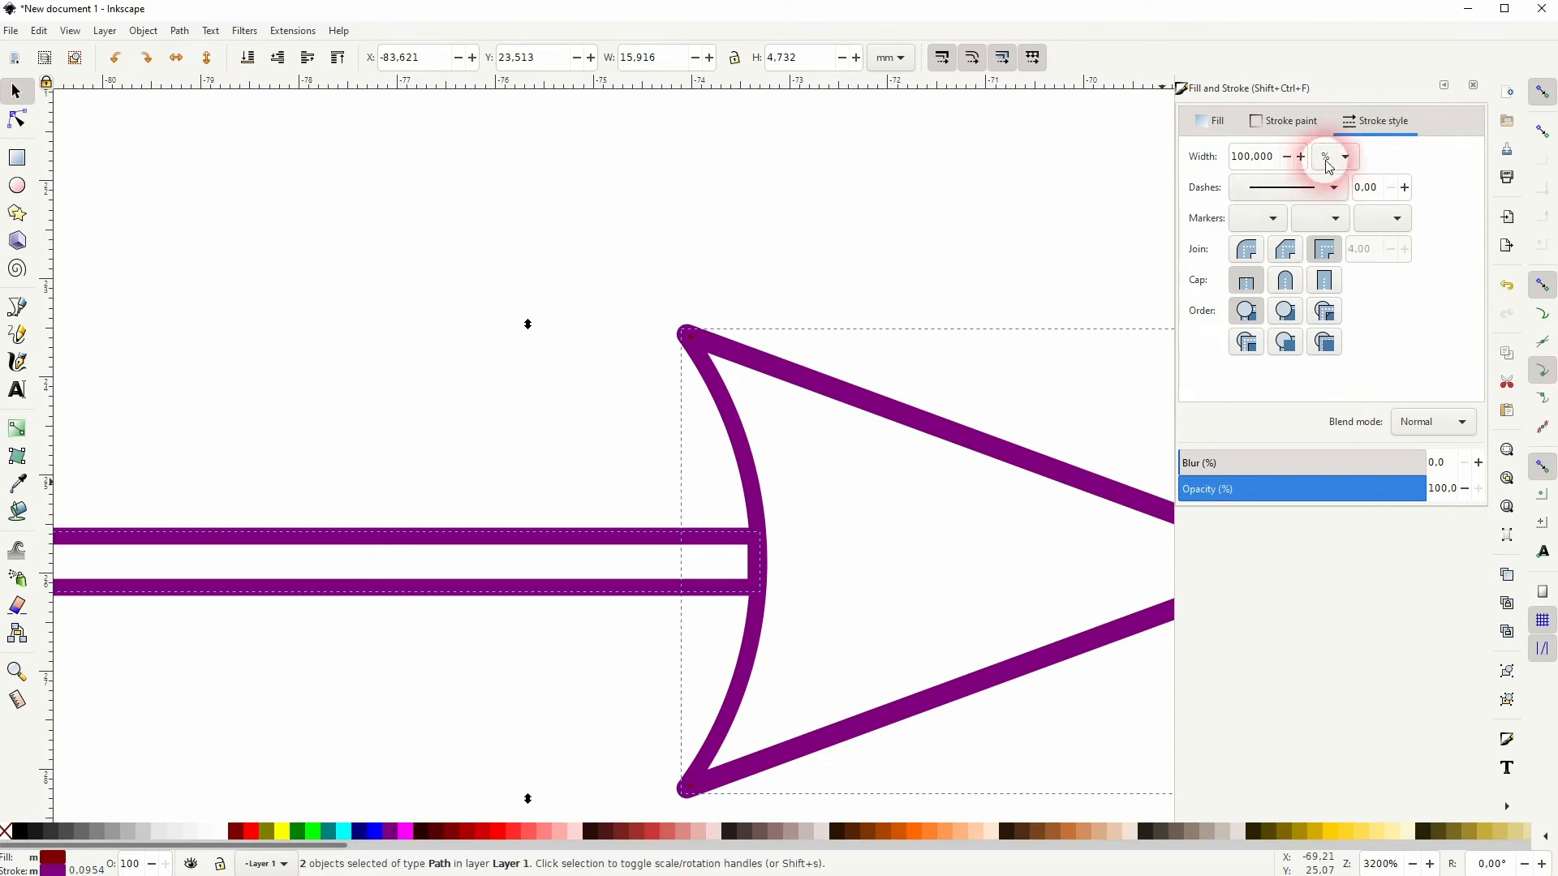
left_click(1331, 158)
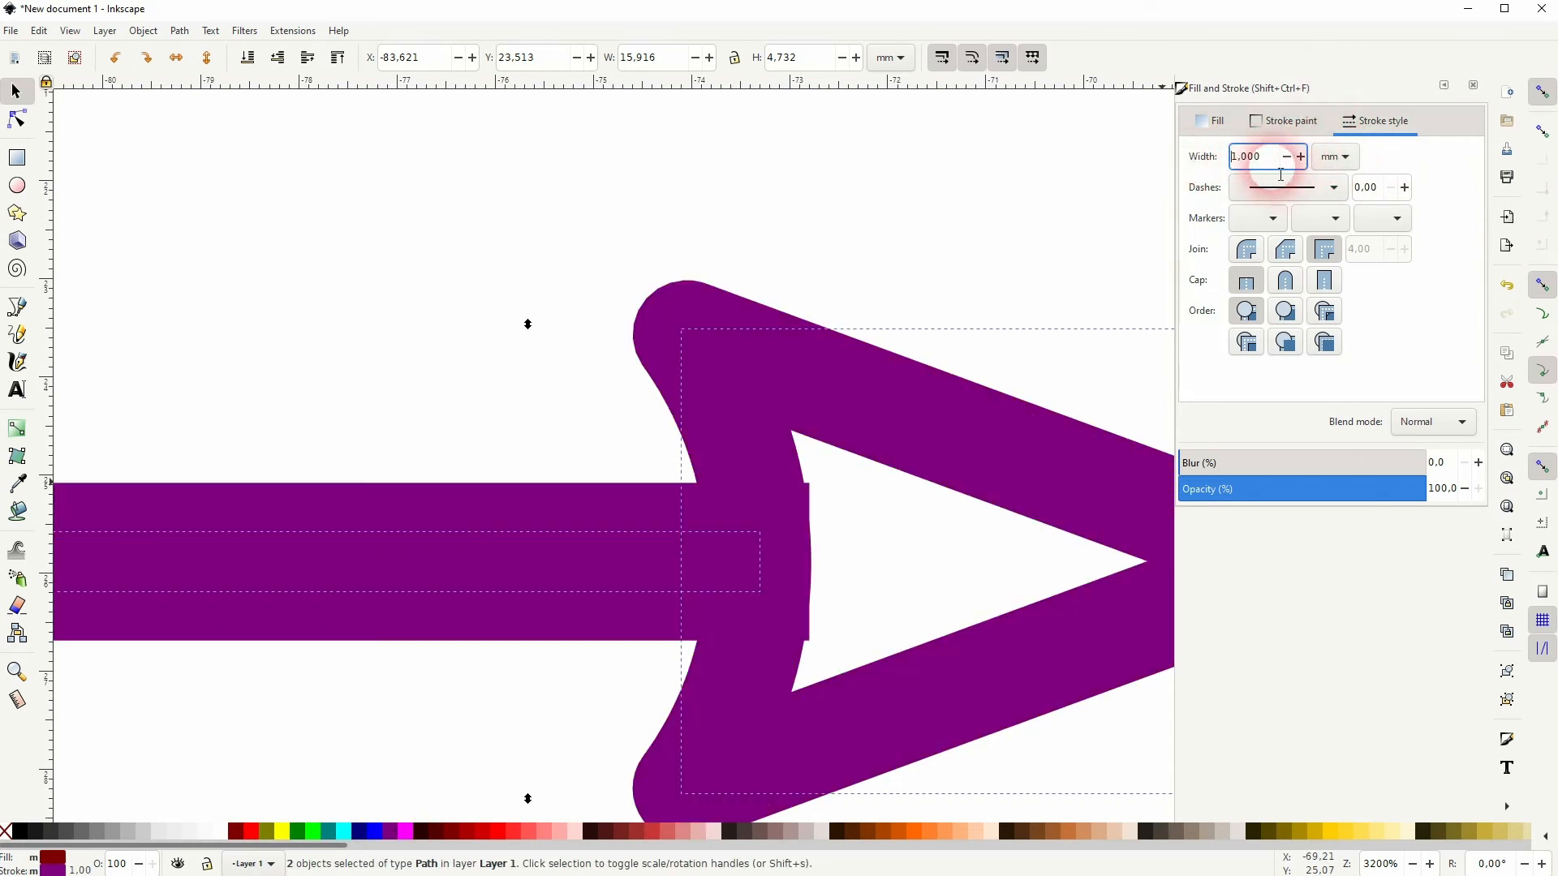
left_click(1285, 158)
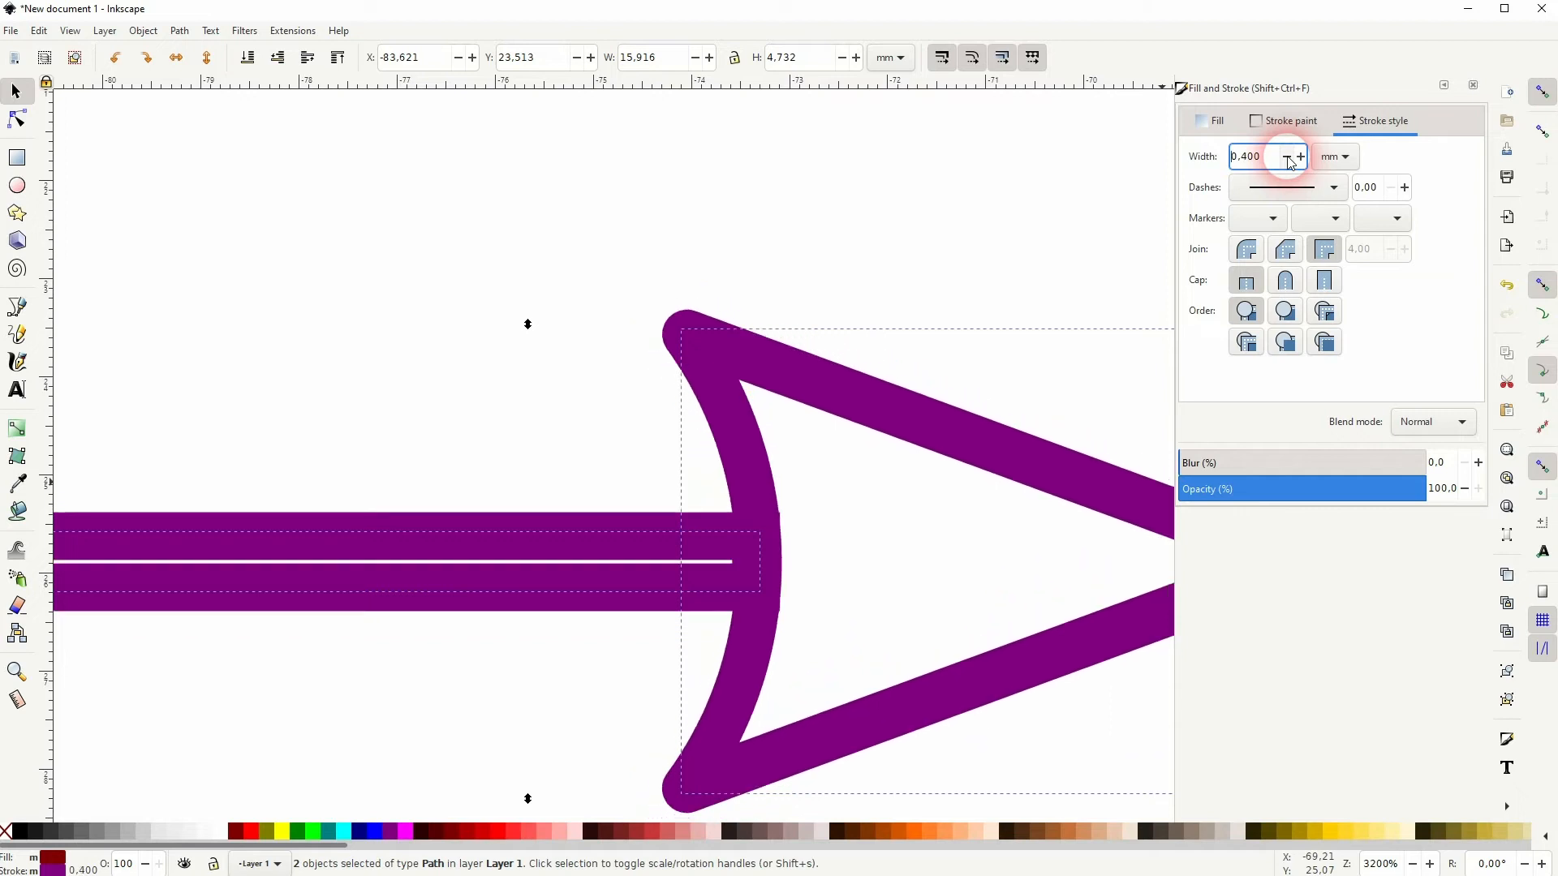
left_click(1287, 161)
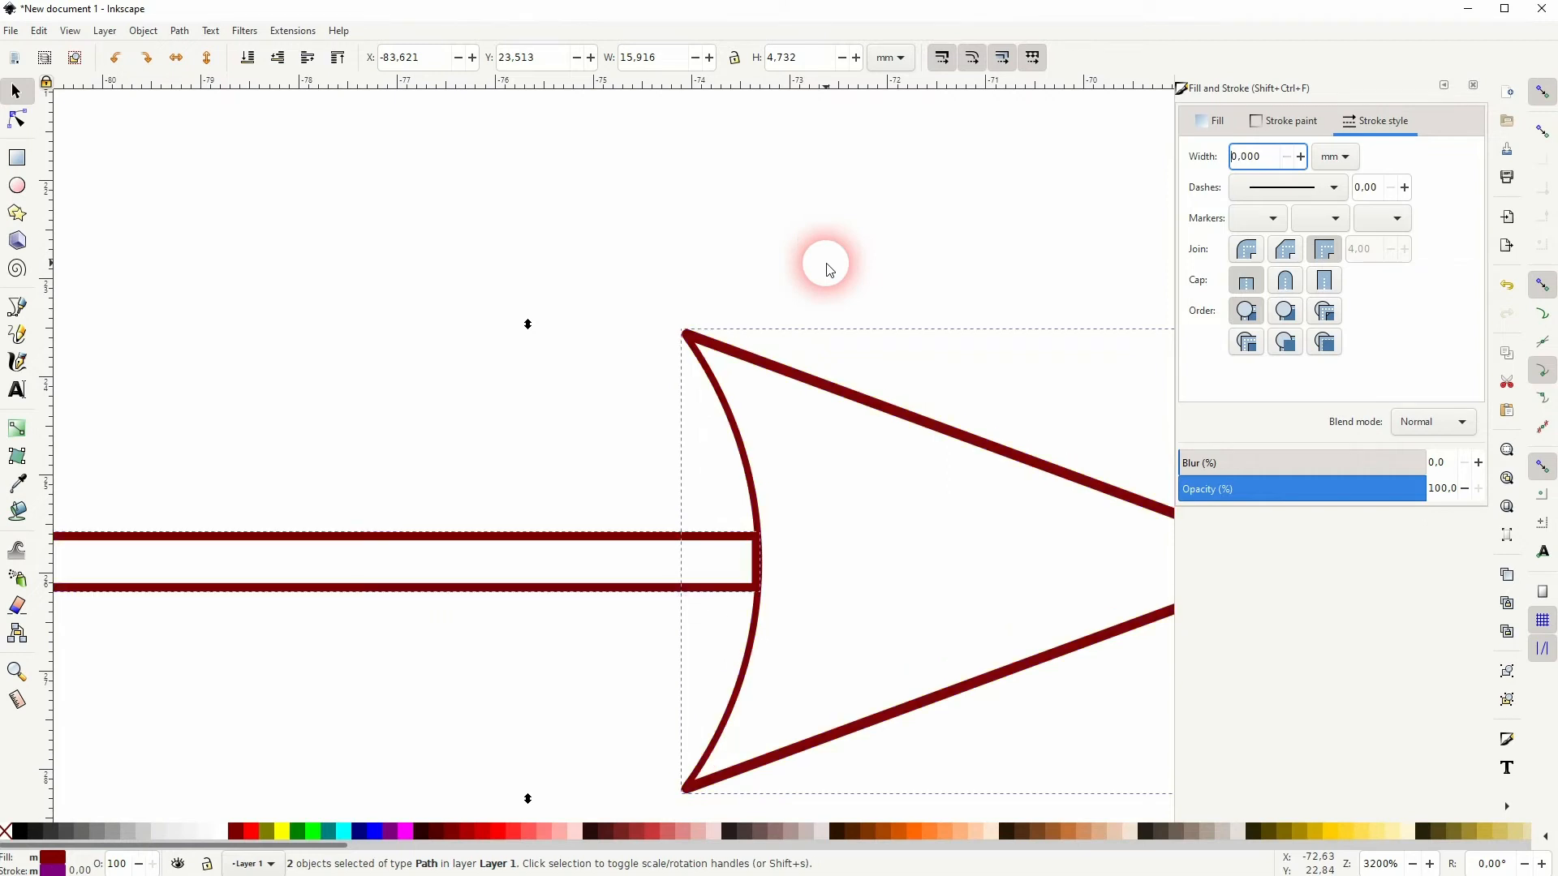
left_click(616, 500)
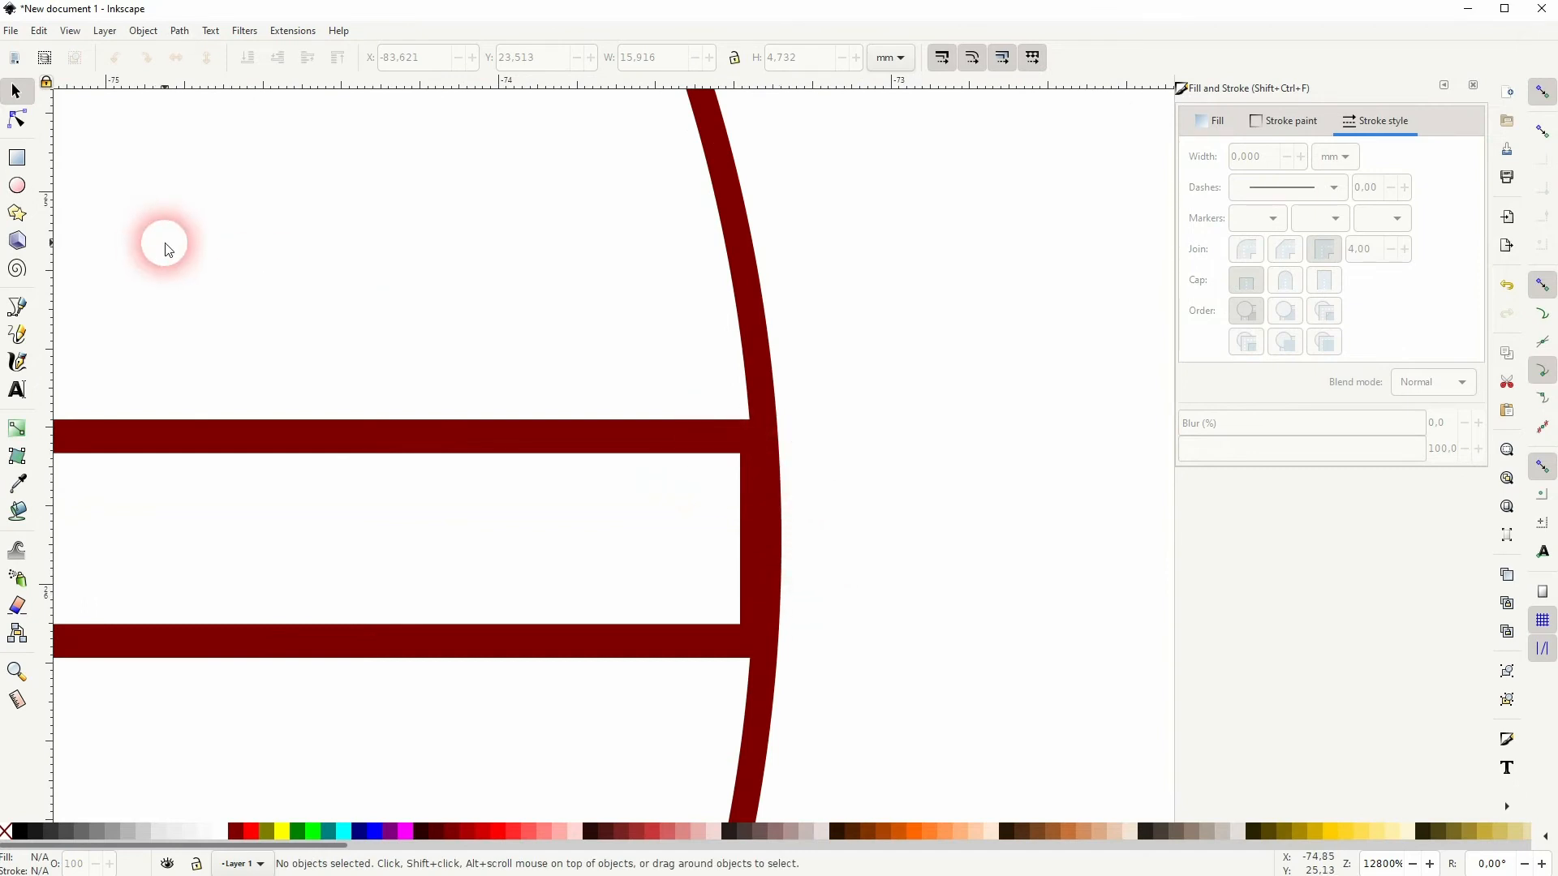
mouse_move(626, 451)
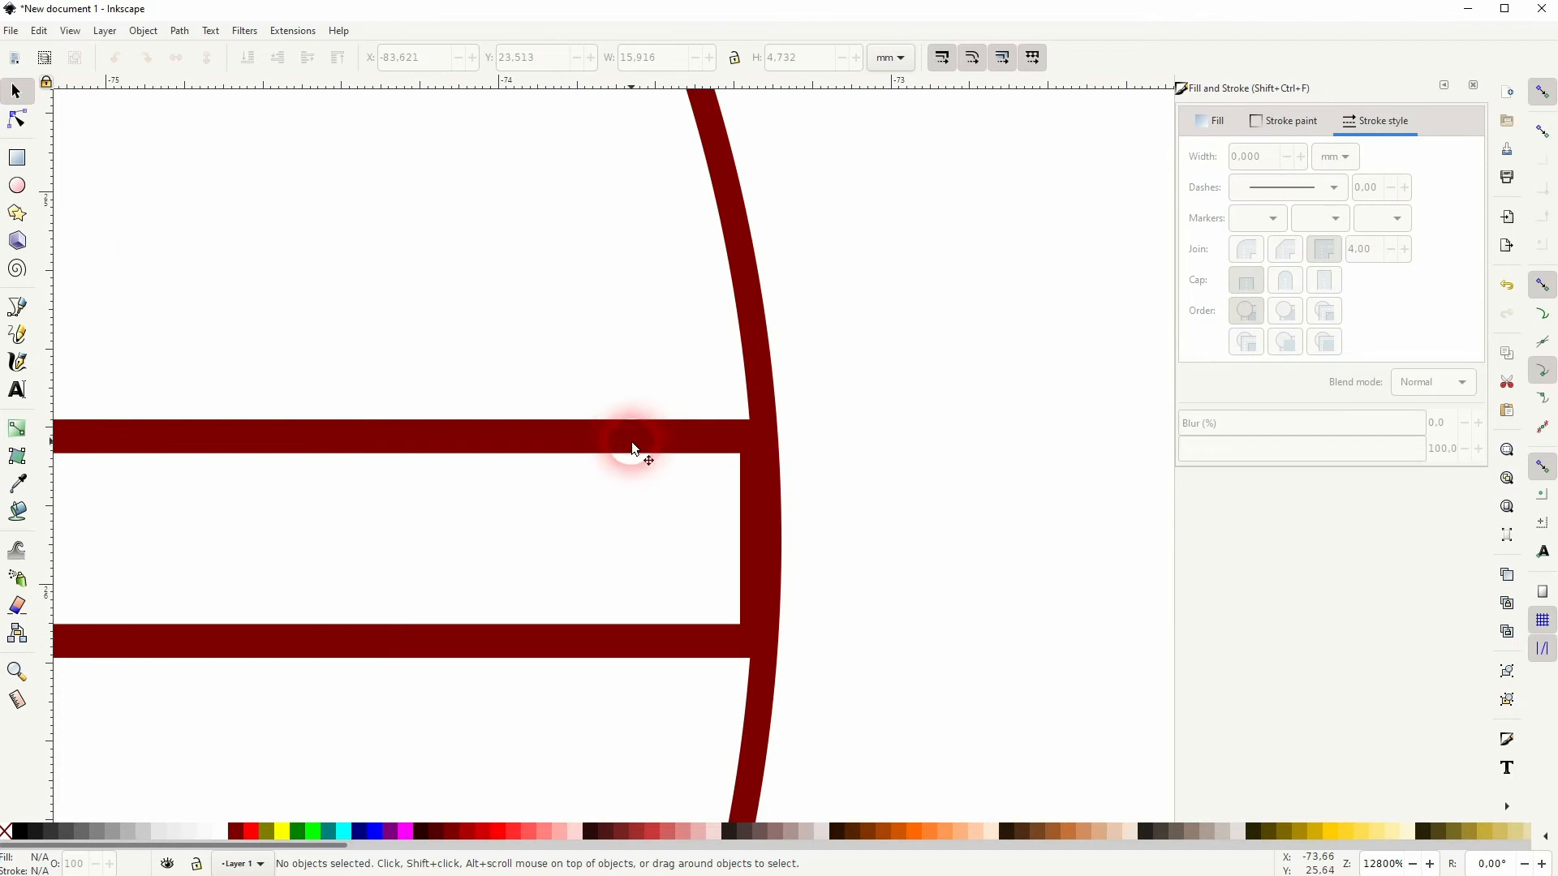
- Select the shaft and begin a rectangle snapped to its inner corner at the join
left_click(630, 451)
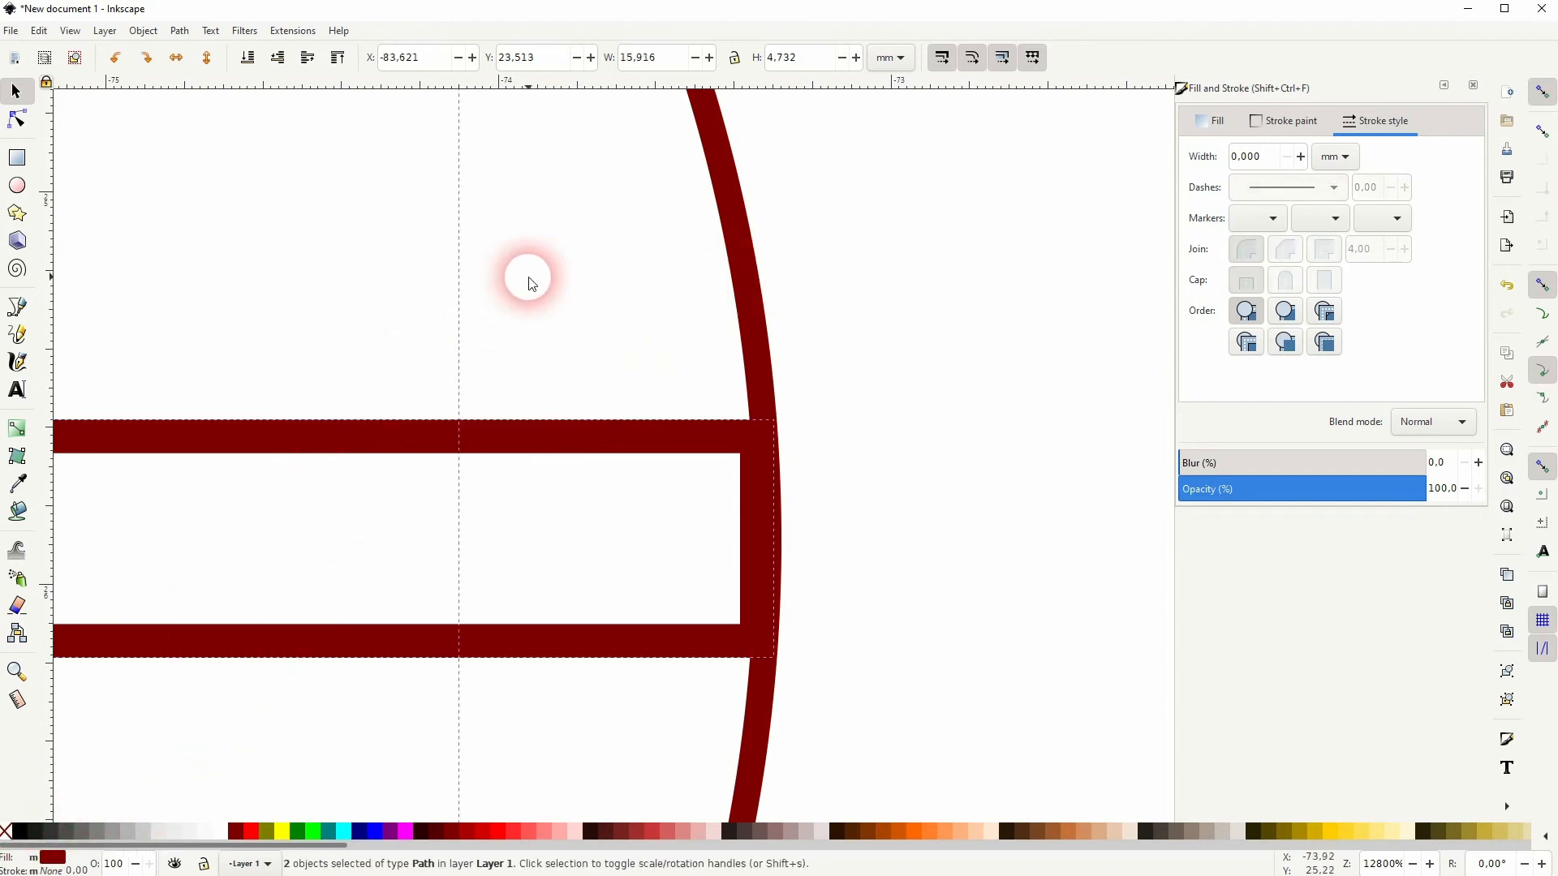
left_click(755, 552)
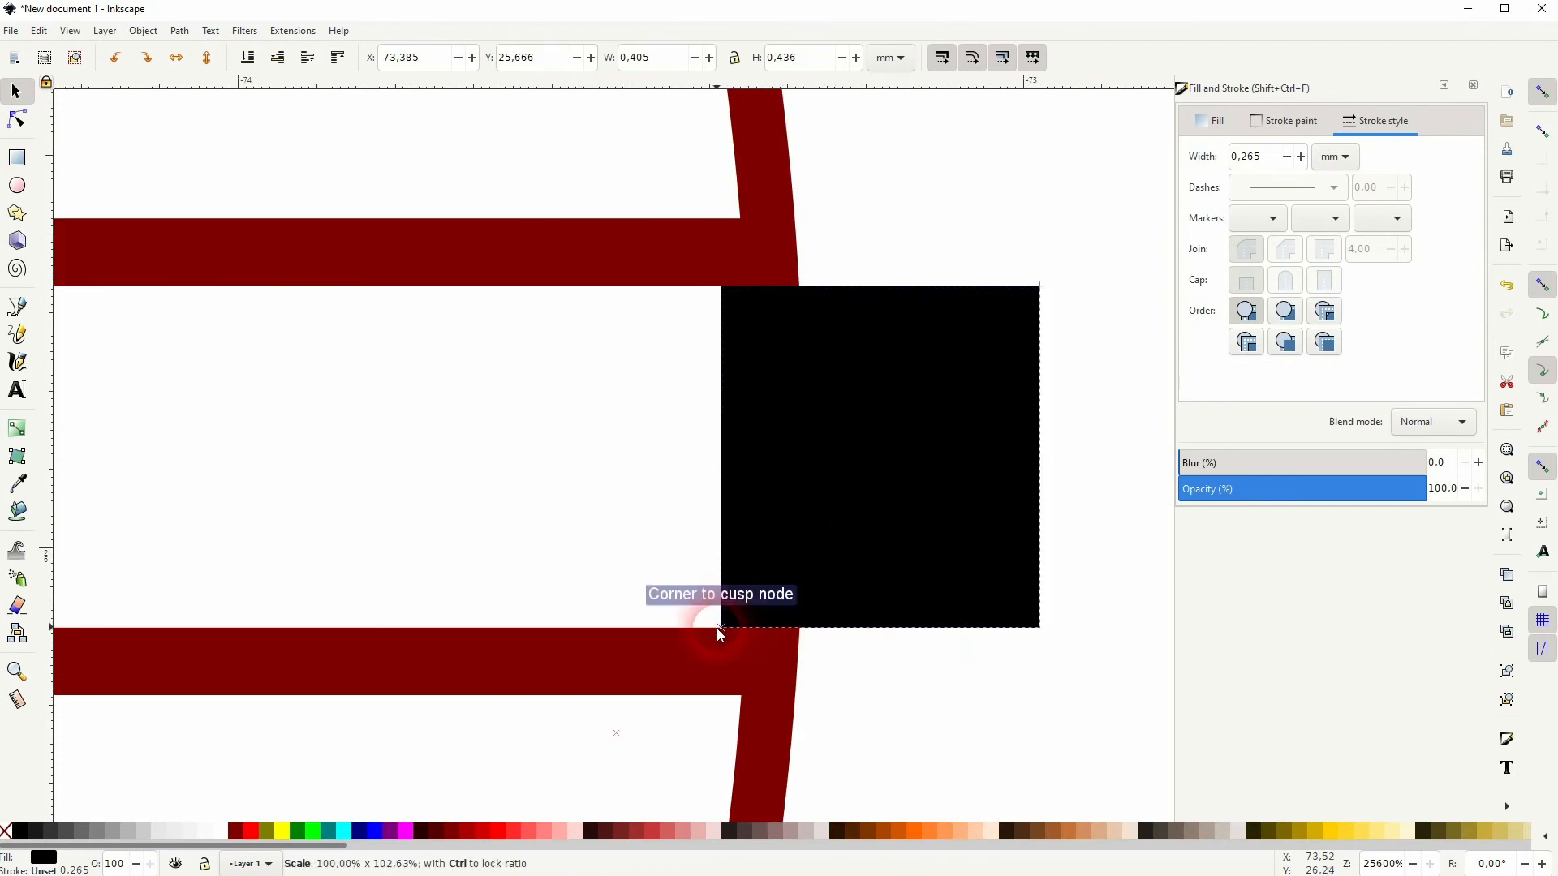
- Finish the black rectangle, move it into the shaft gap over the arrowhead's back, and select it with the arrow
left_click(15, 91)
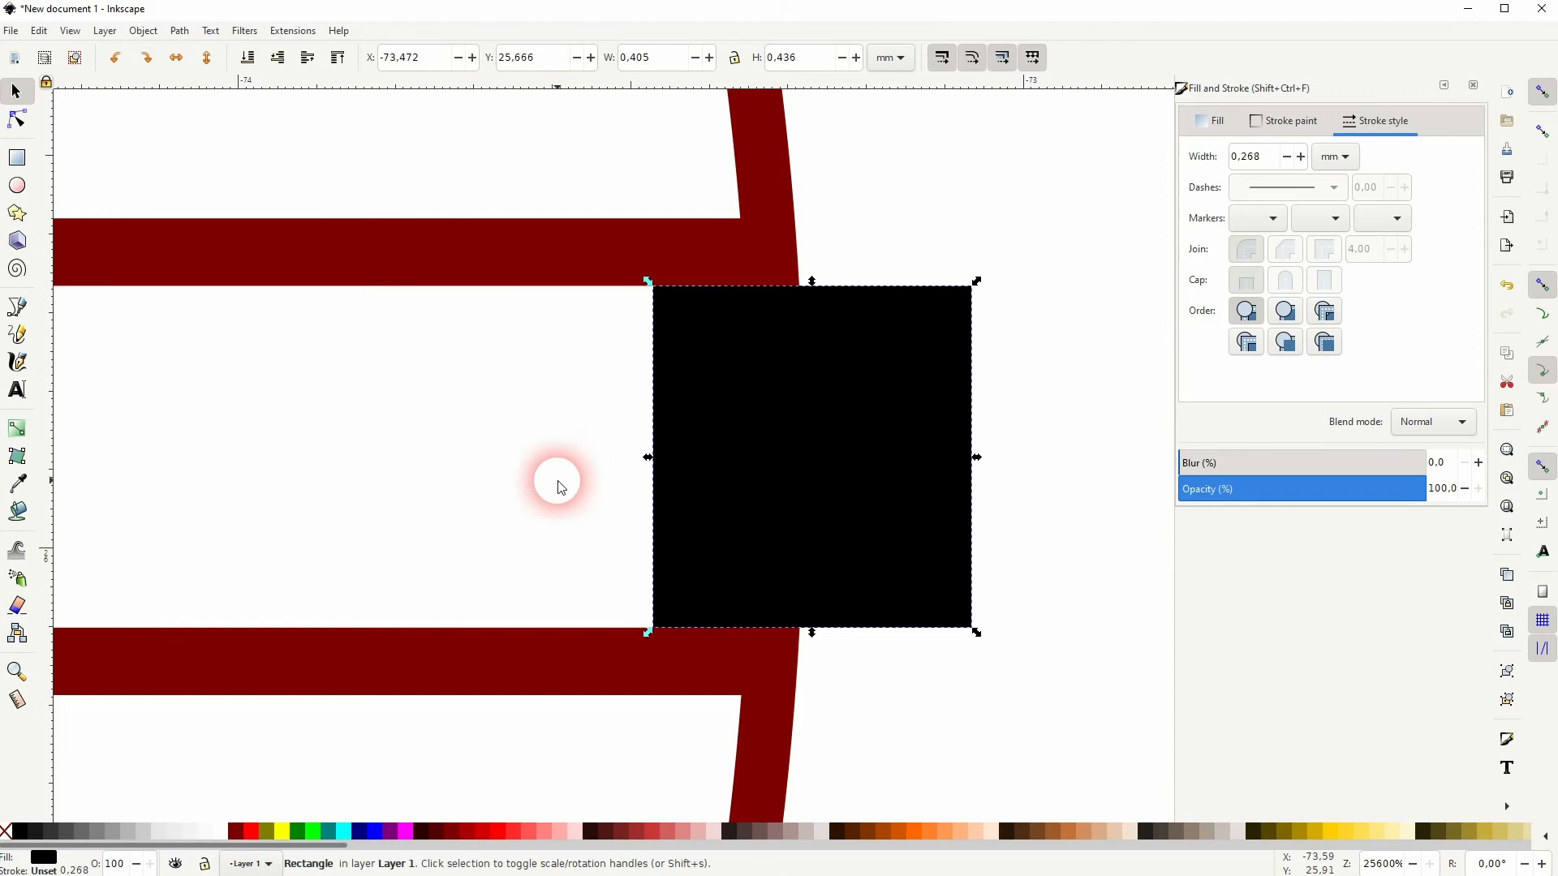
scroll("down", 3)
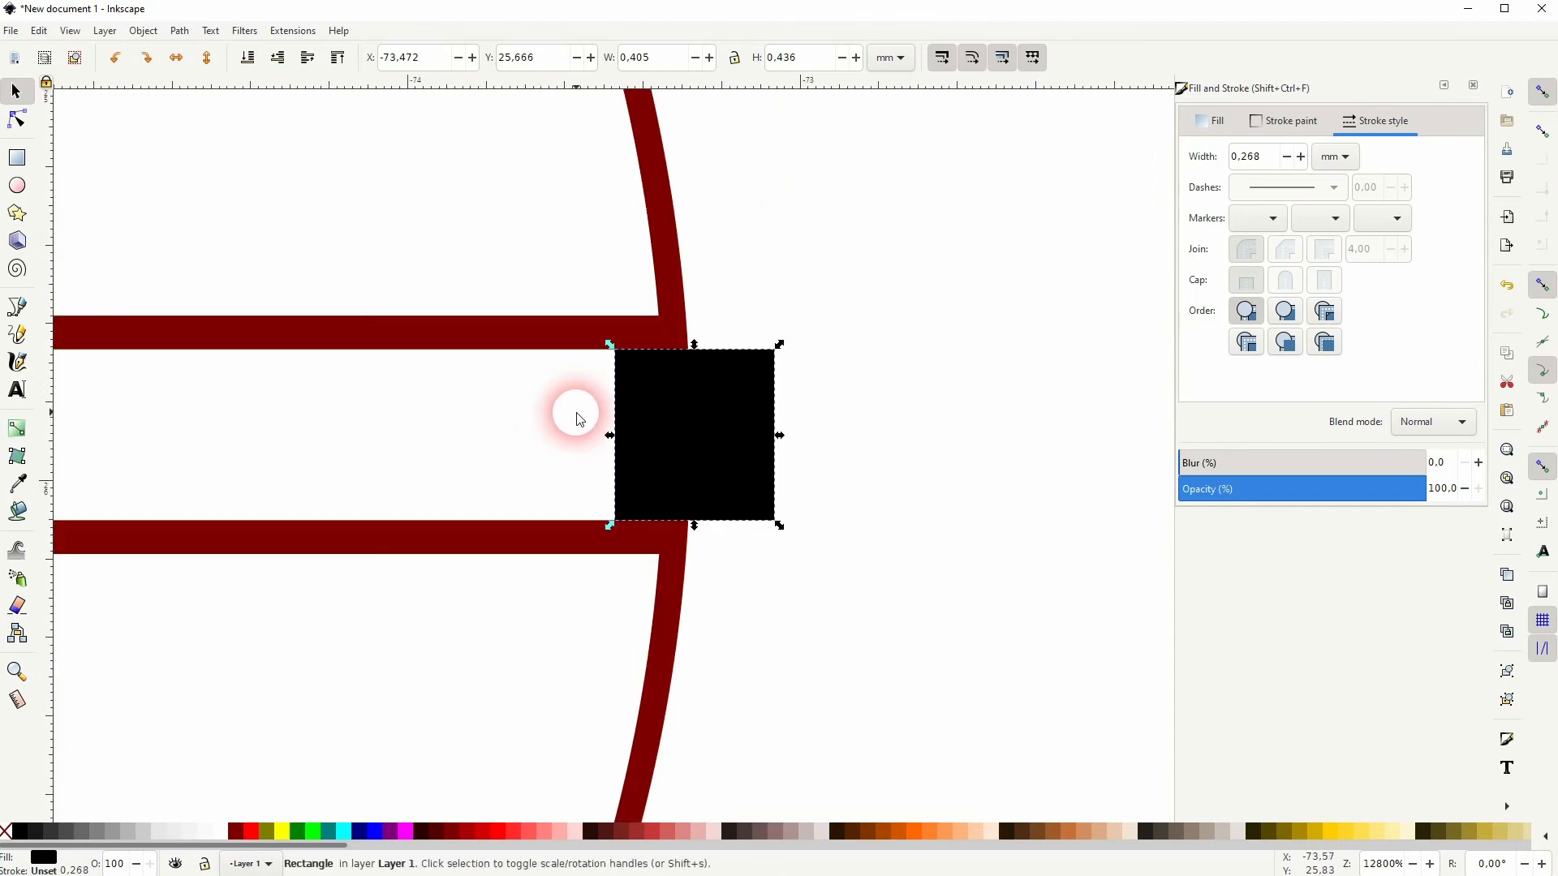
left_click(179, 29)
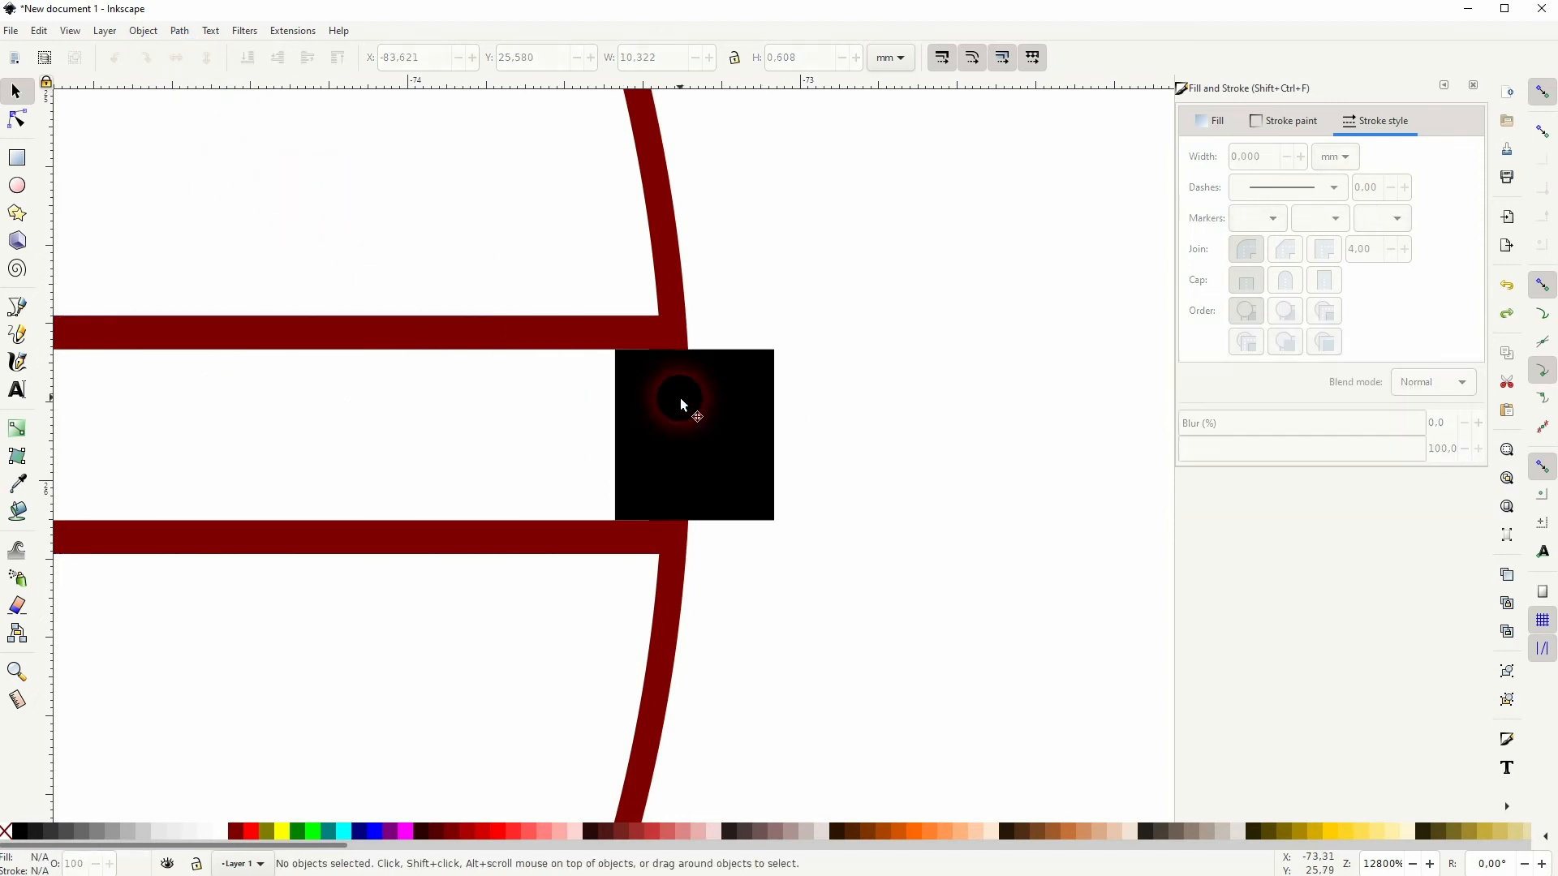
left_click_drag(681, 404, 850, 417)
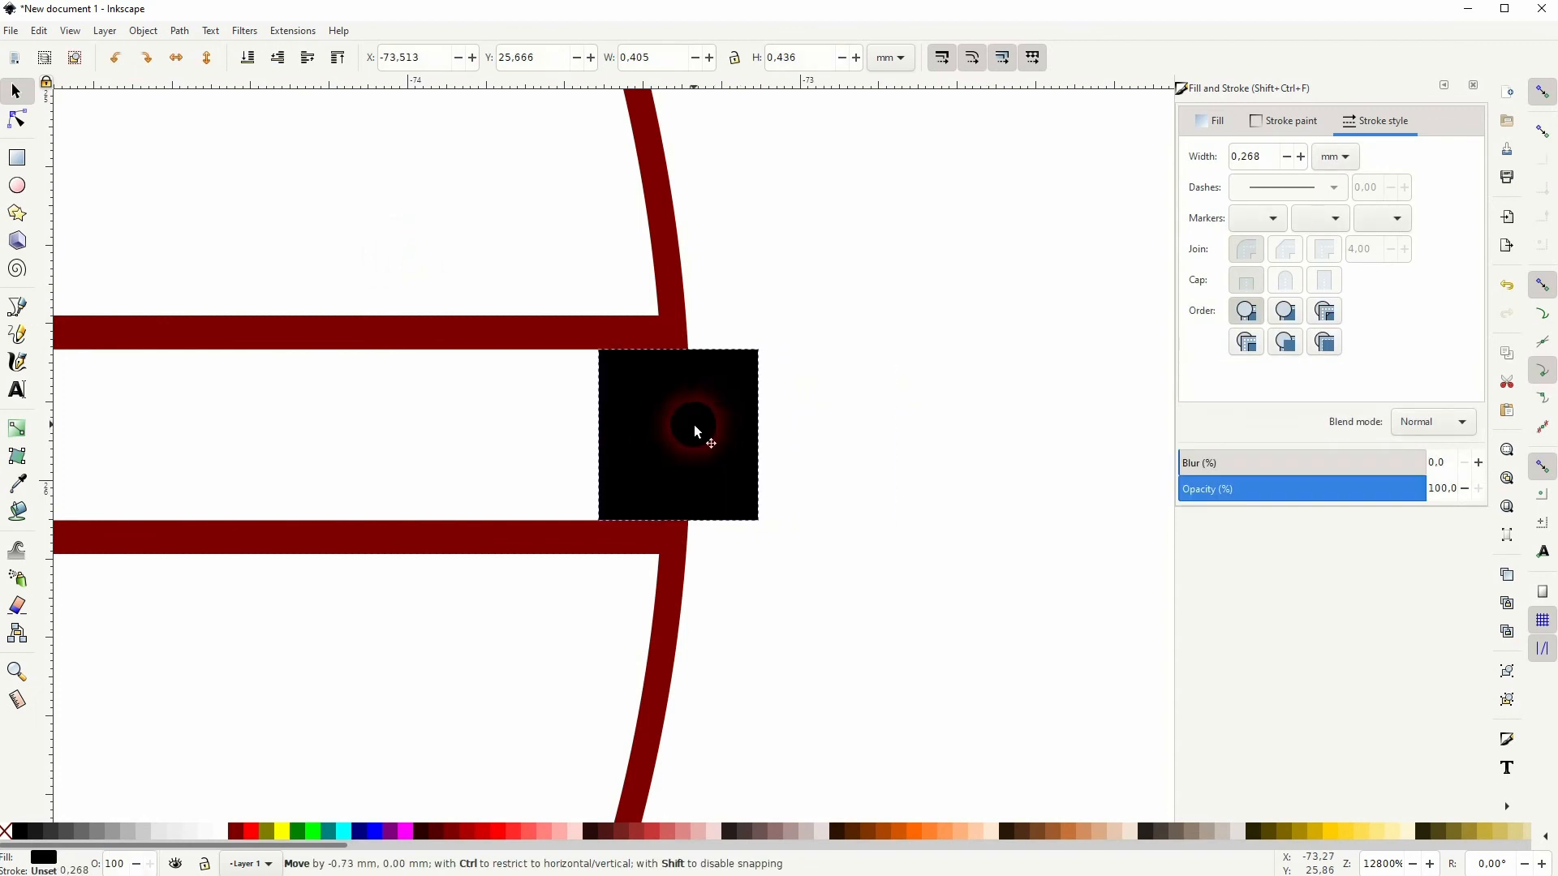
left_click(178, 29)
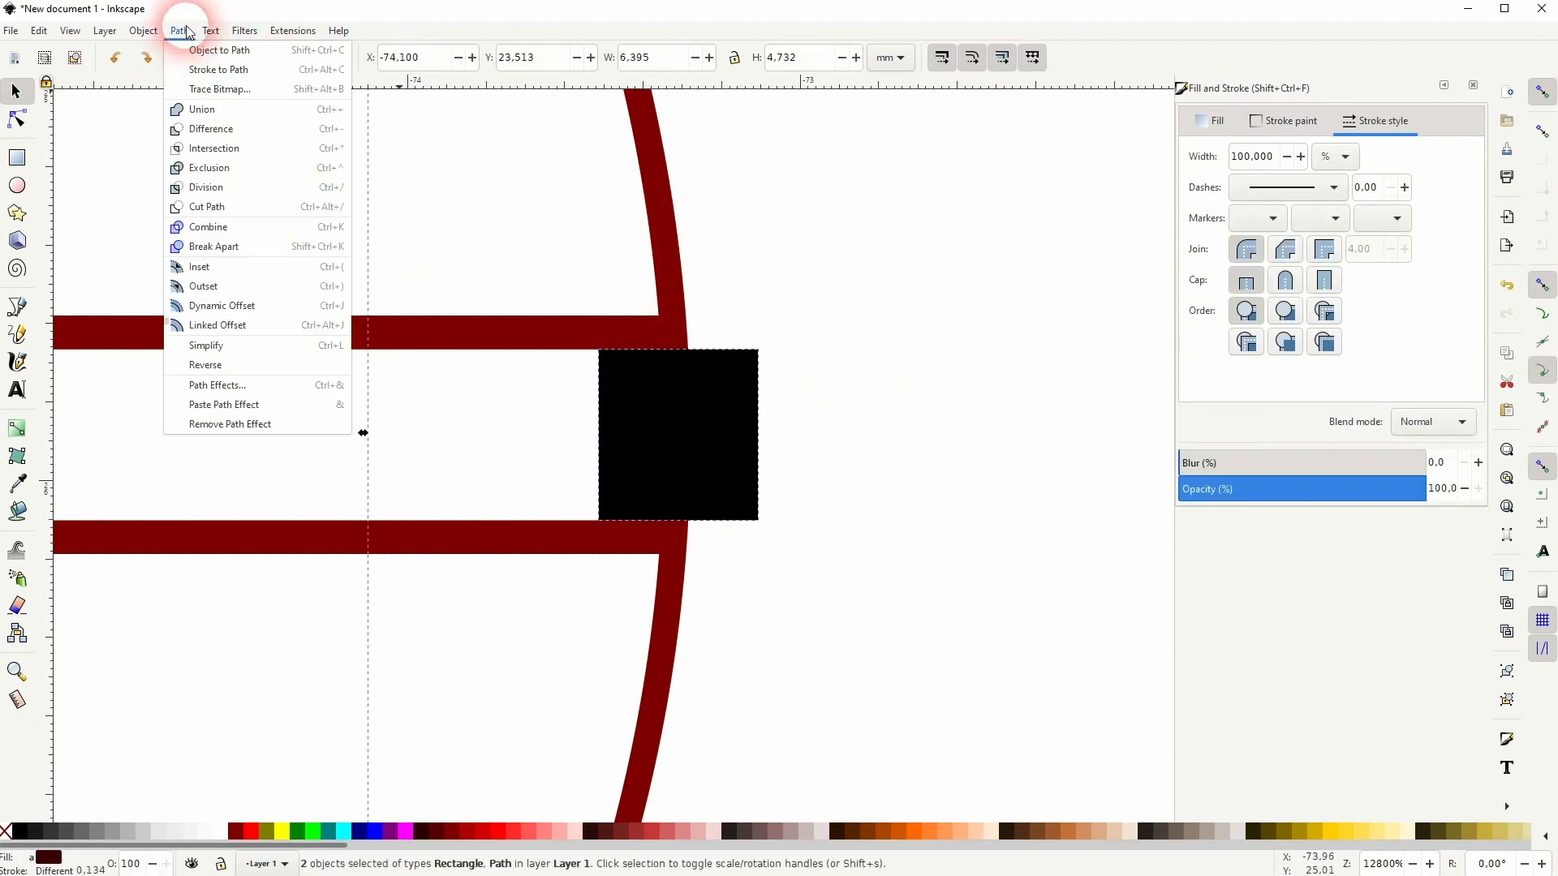
- Subtract the rectangle from the arrow with Path Difference so shaft and head join cleanly
left_click(213, 129)
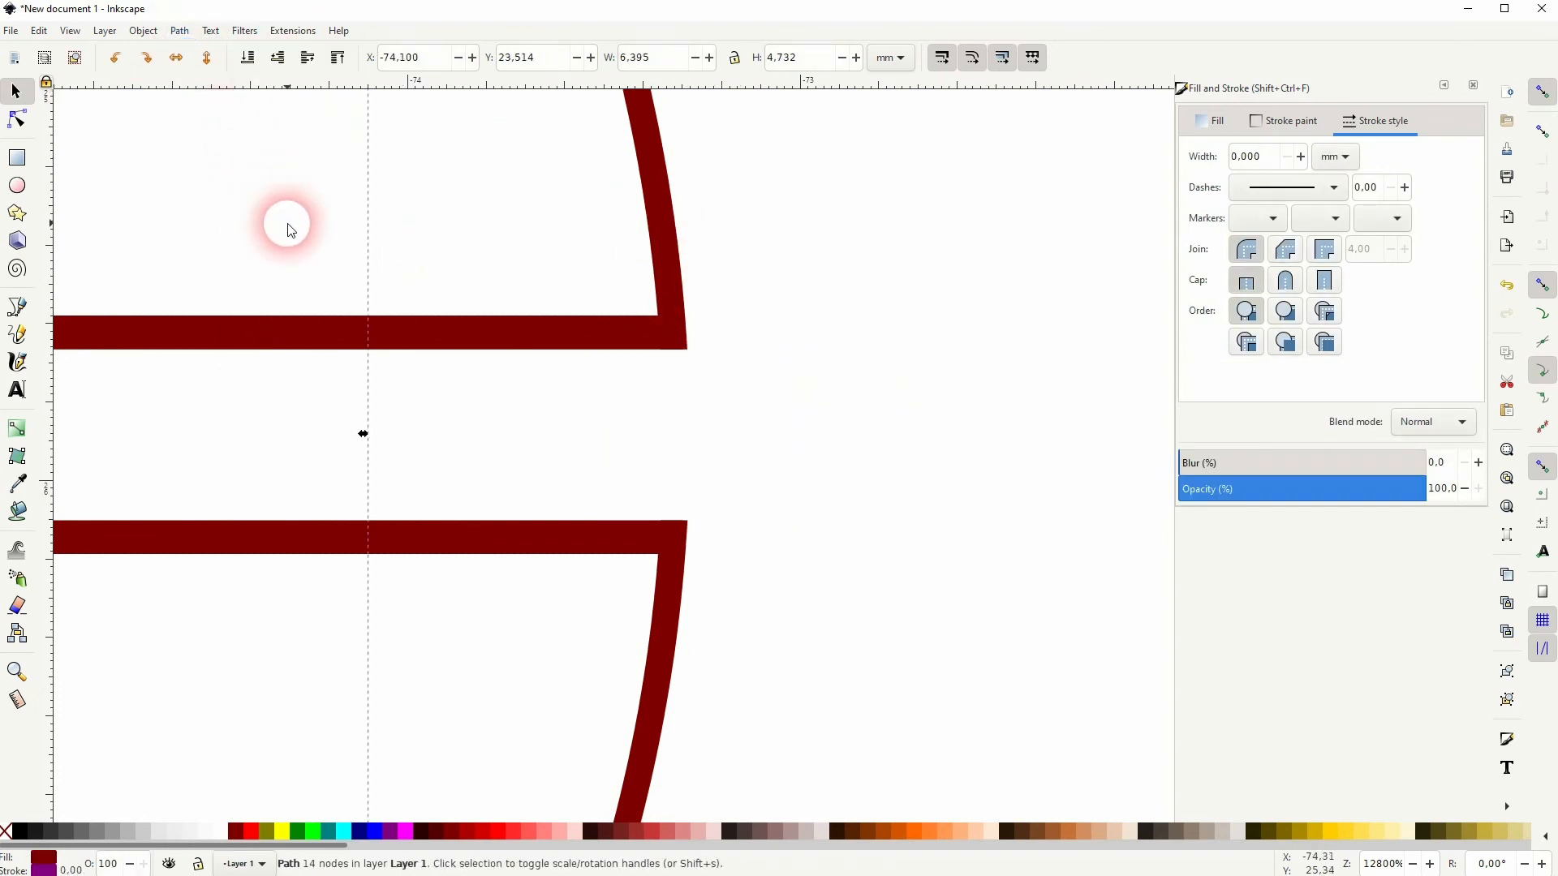
left_click(787, 430)
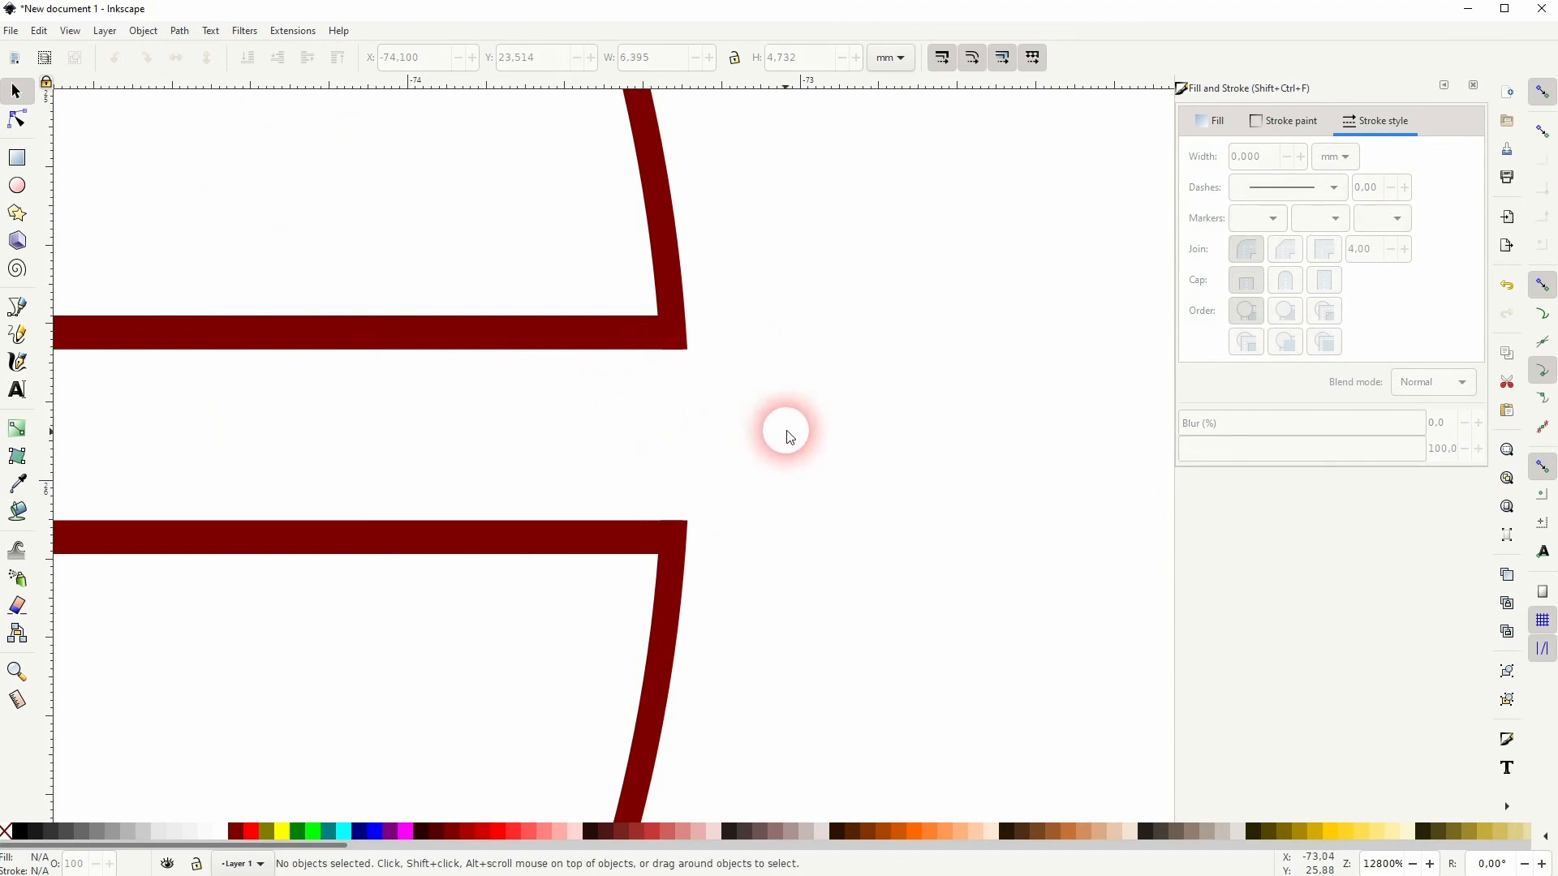